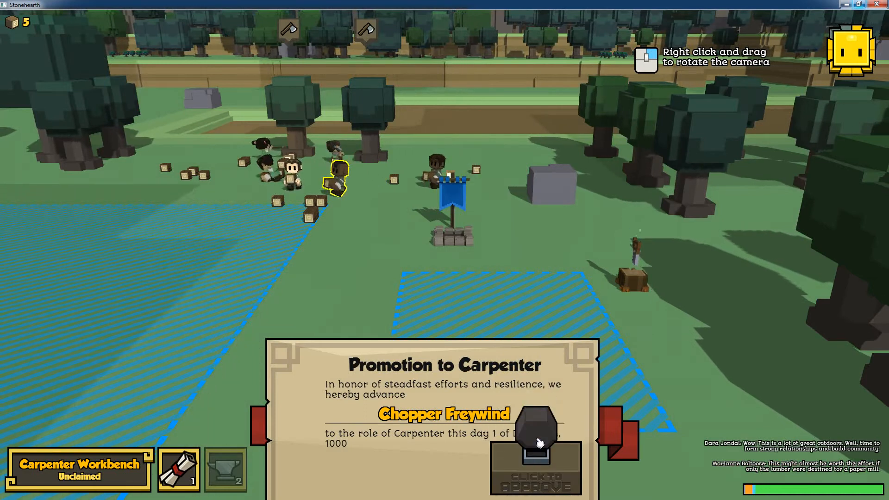
Step: Approve Chopper Freywind's promotion to Carpenter and select the Carpenter Workbench
left_click(533, 448)
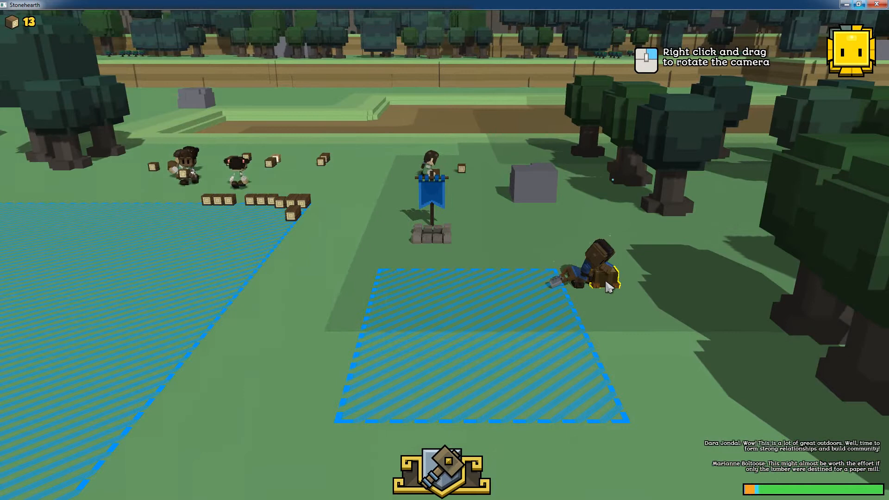
left_click(601, 275)
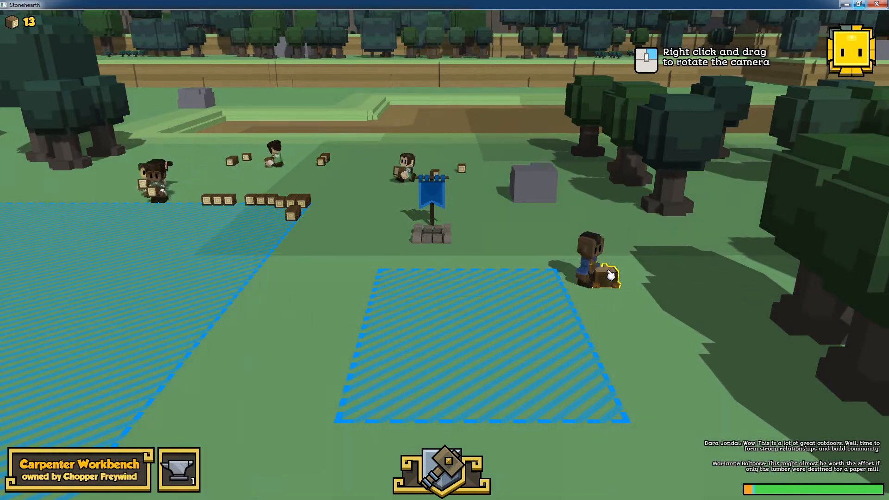
Step: Queue a Printing Press recipe at the carpenter workbench and close the crafting window
left_click(179, 470)
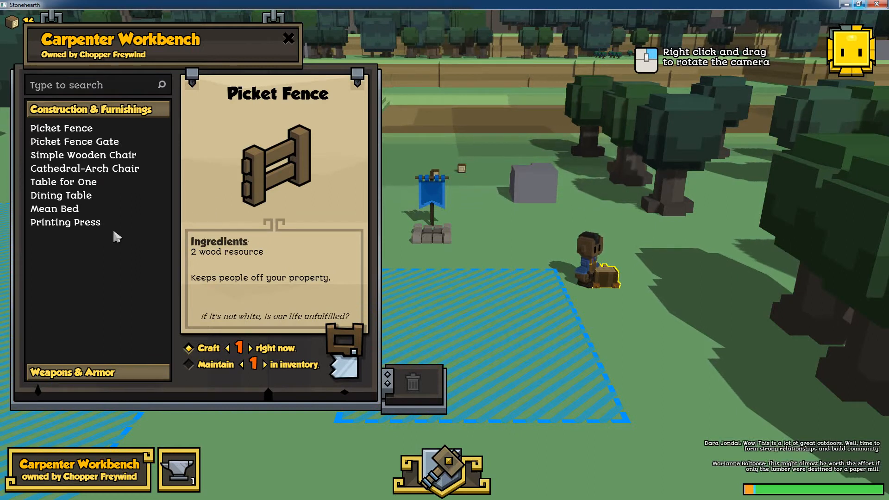
left_click(65, 221)
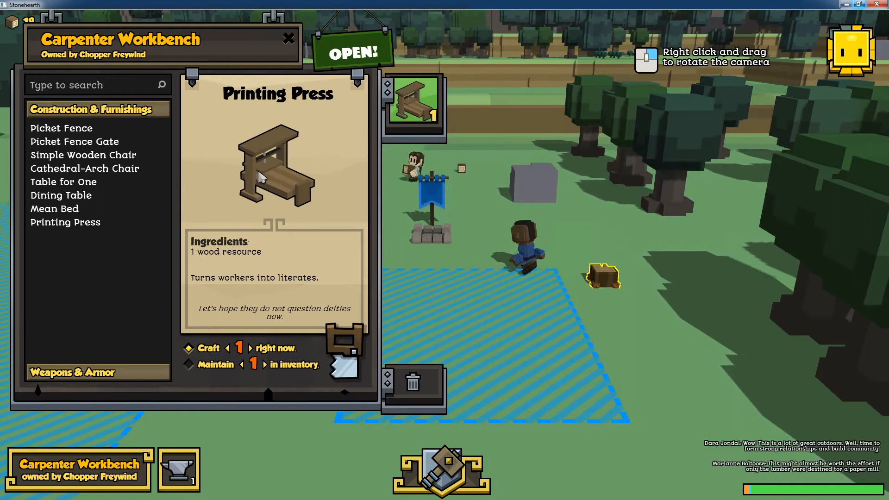
mouse_move(213, 286)
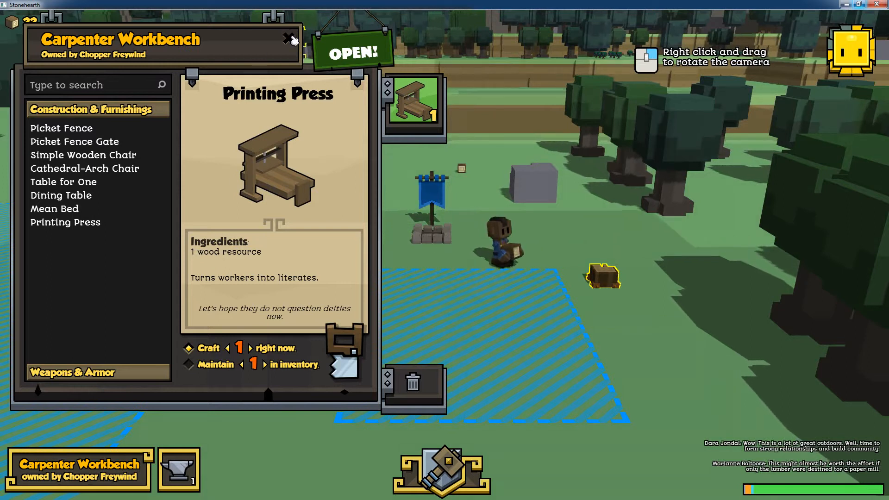
left_click(288, 39)
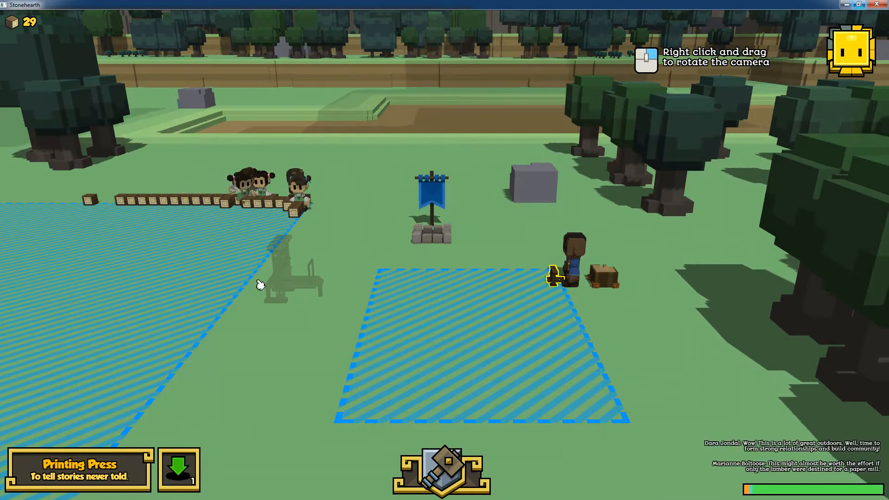
Step: Place the crafted Printing Press near the stockpile and rotate the view around it
left_click(74, 113)
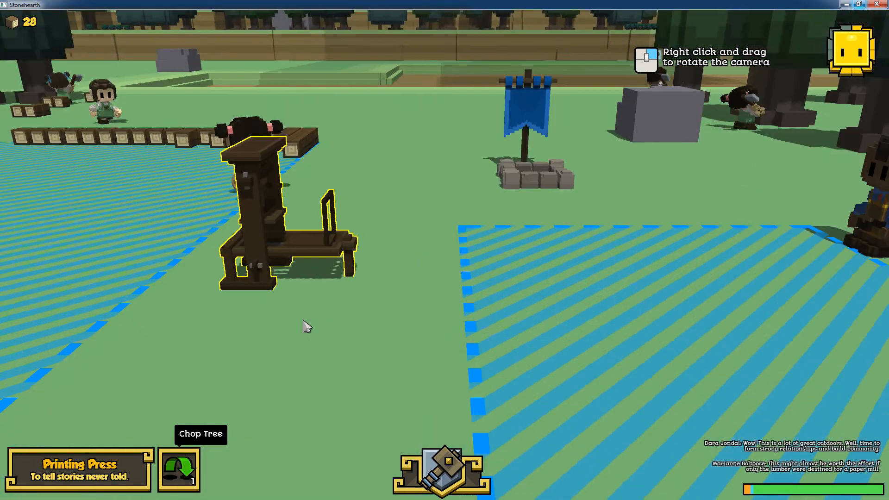
left_click_drag(307, 326, 374, 326)
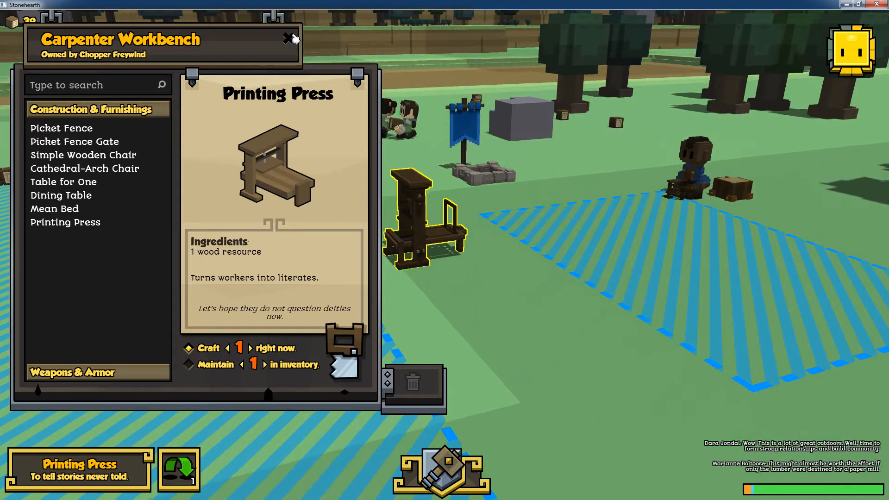
left_click(287, 38)
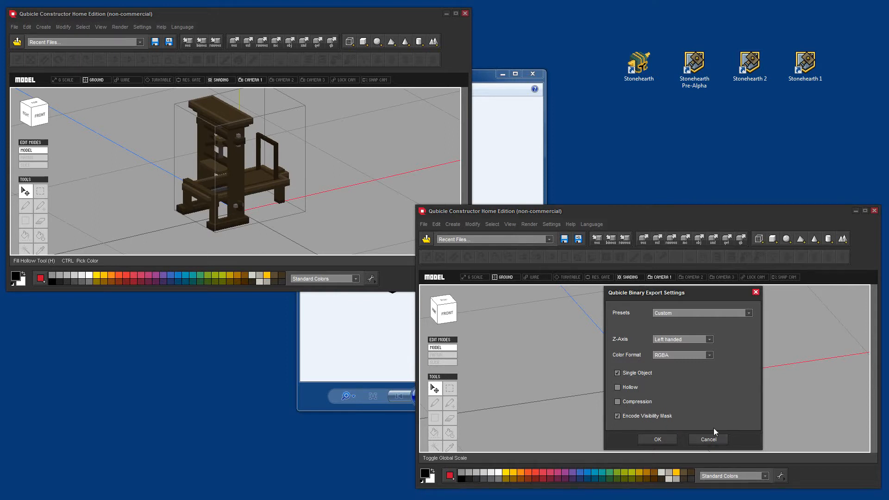
mouse_move(707, 445)
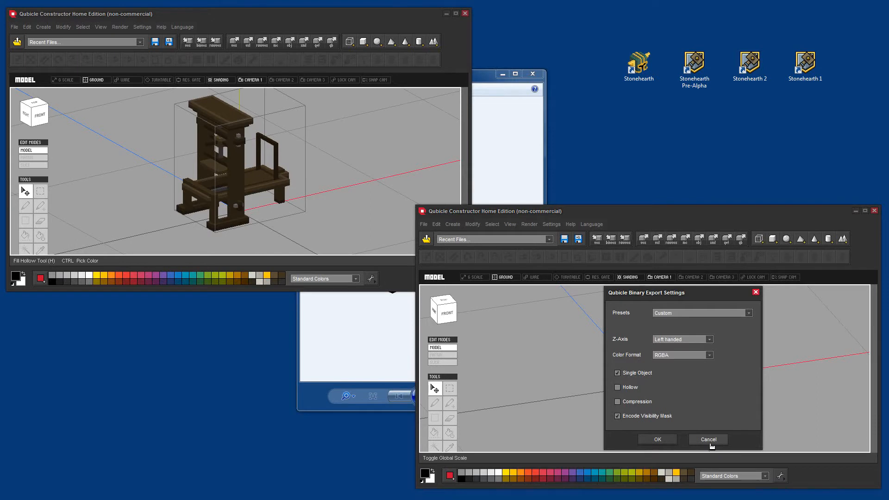
Step: Cancel the Qubicle Binary export and close the printing press models without saving
left_click(707, 439)
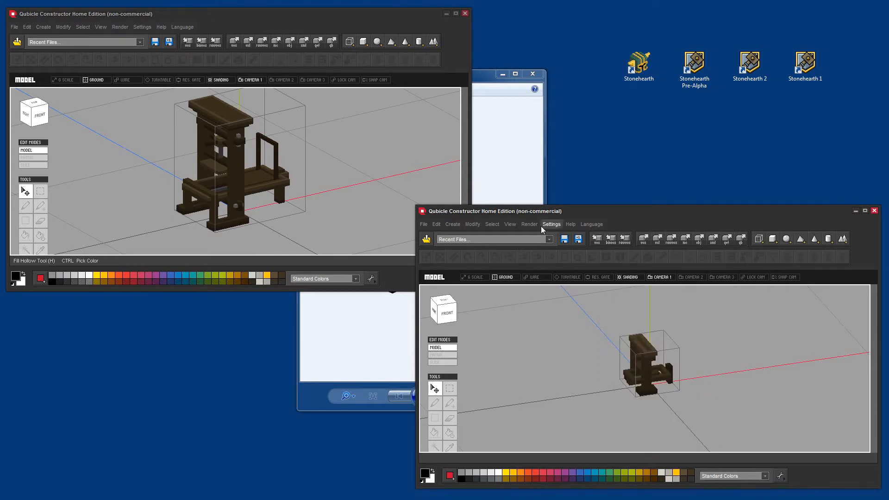
mouse_move(609, 210)
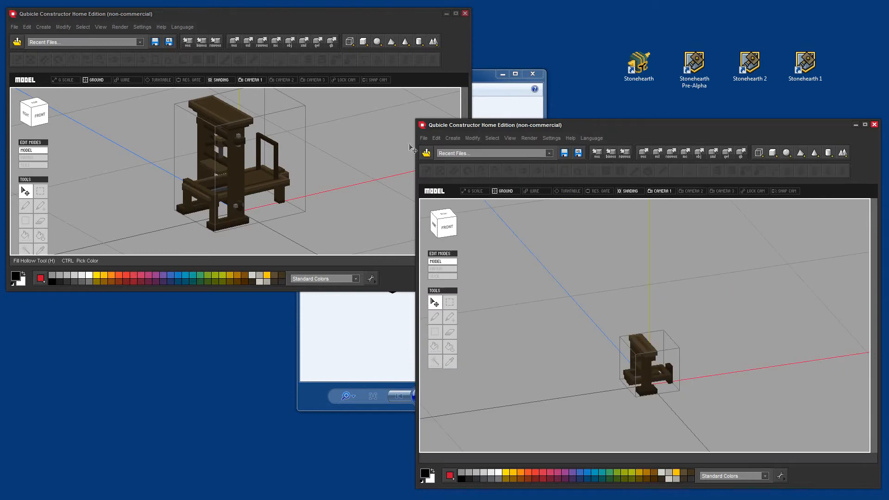
mouse_move(358, 297)
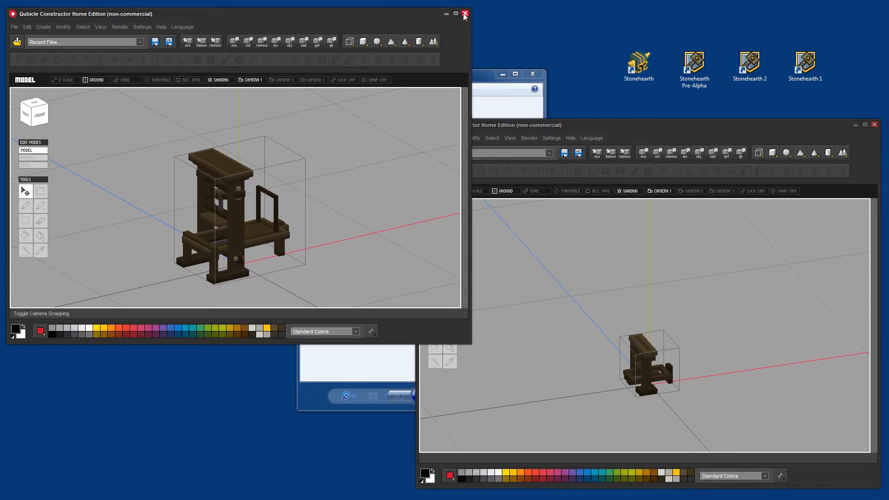
left_click(464, 13)
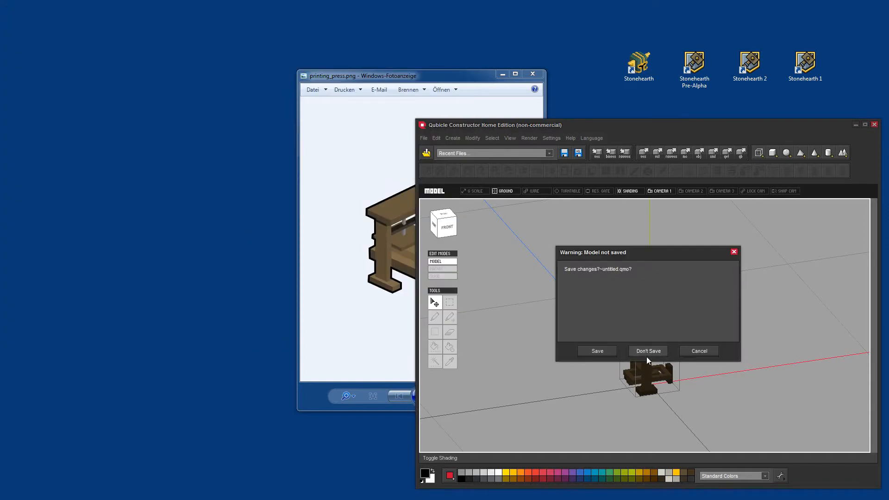
left_click(647, 350)
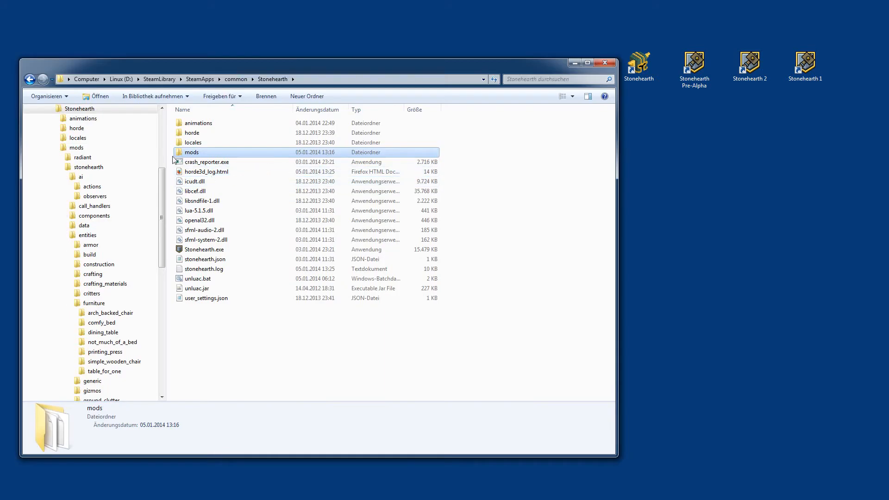
Step: Enter the mods folder, copy stonehearth.smod and confirm renaming the copy to .zip
double_click(191, 151)
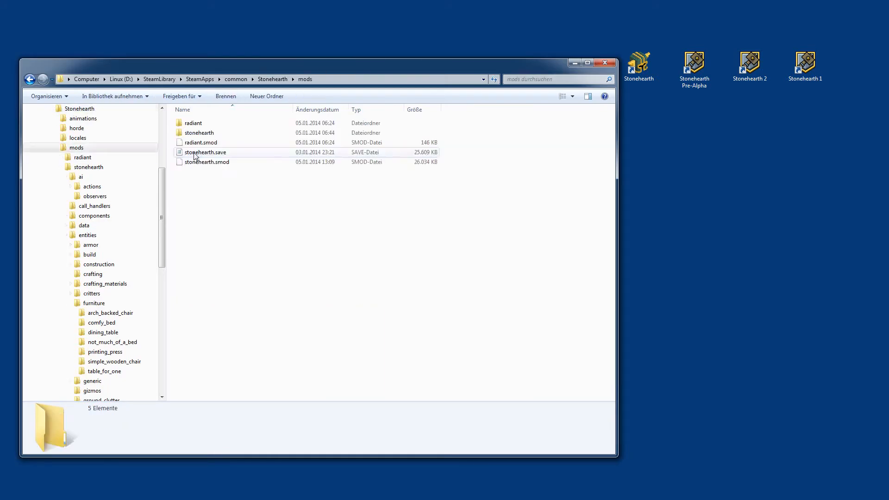
left_click(206, 162)
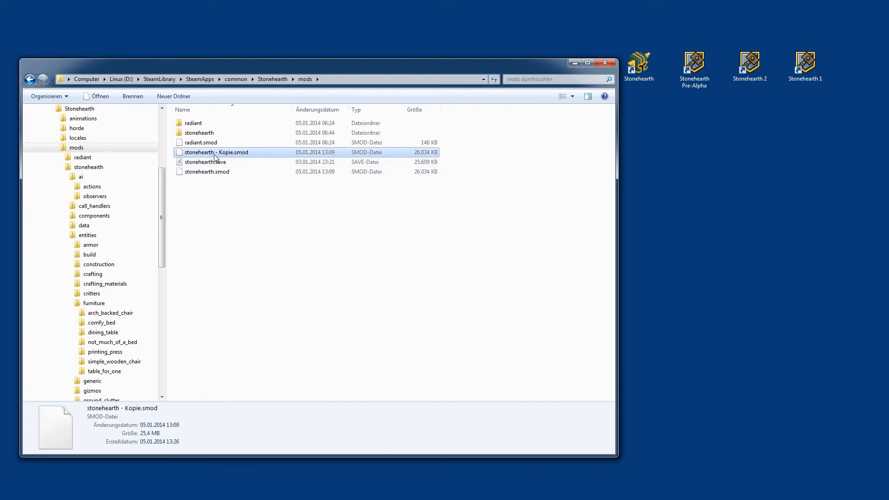
left_click(215, 152)
type(".zi")
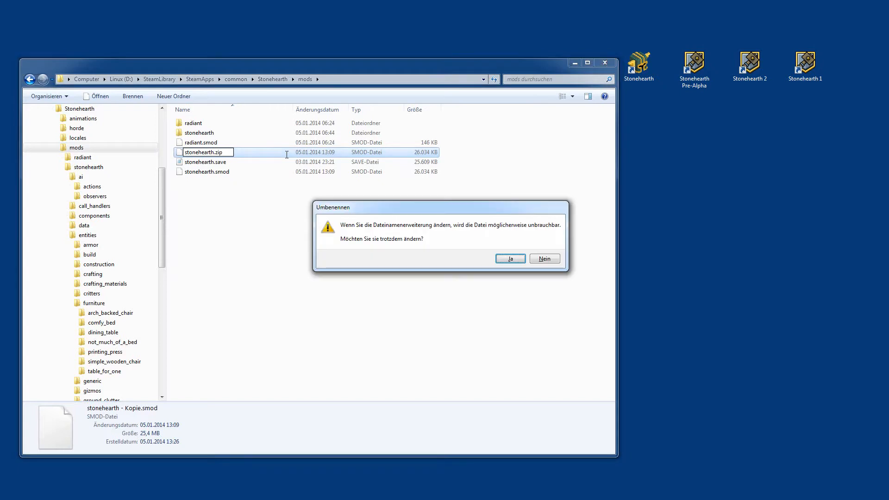
left_click(509, 259)
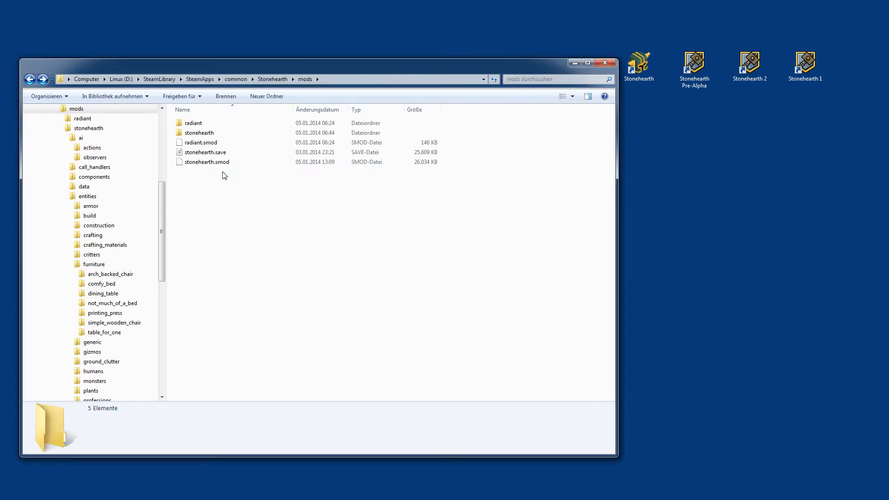
Step: Browse into mods > stonehearth > entities > furniture and look over the chair folders
double_click(198, 132)
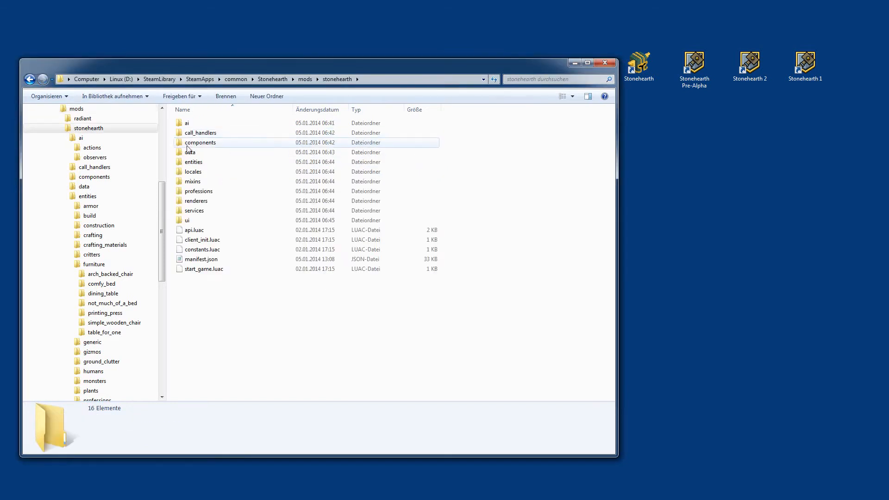
left_click(89, 128)
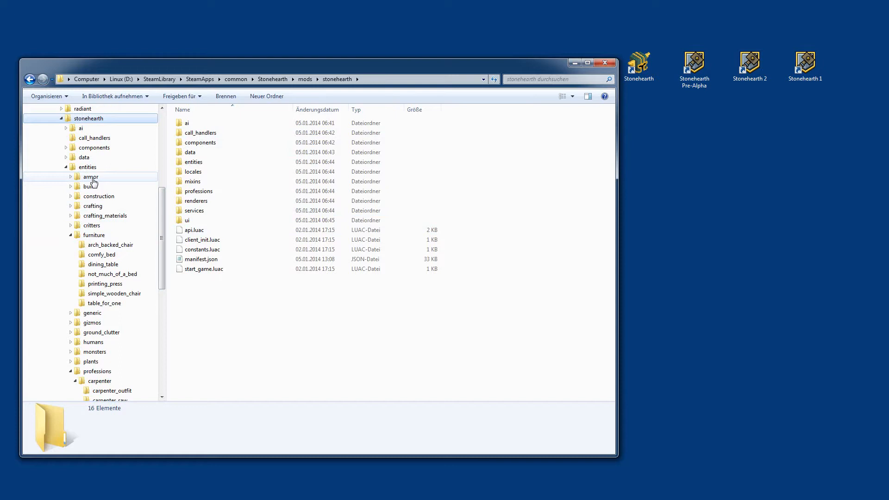
left_click(95, 234)
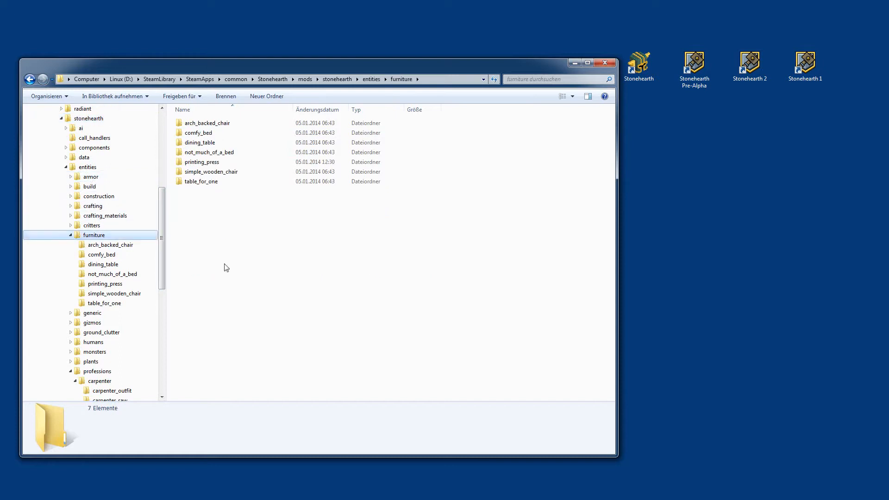
left_click(201, 161)
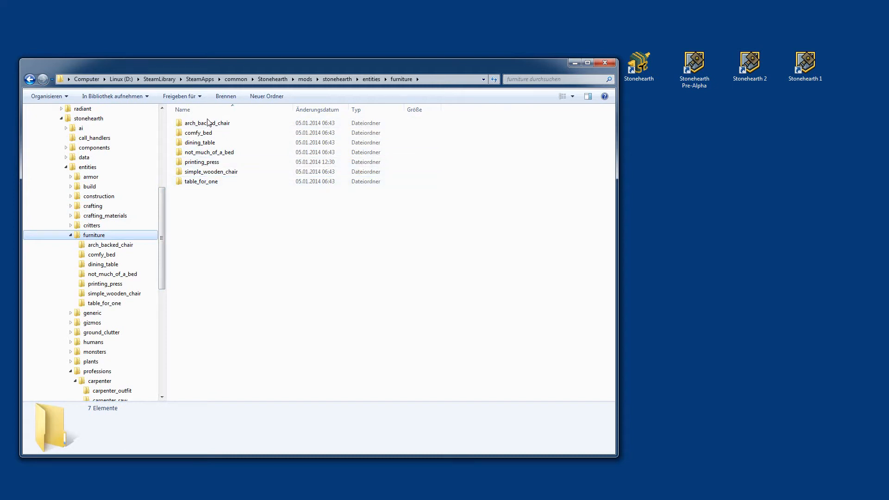
left_click(201, 161)
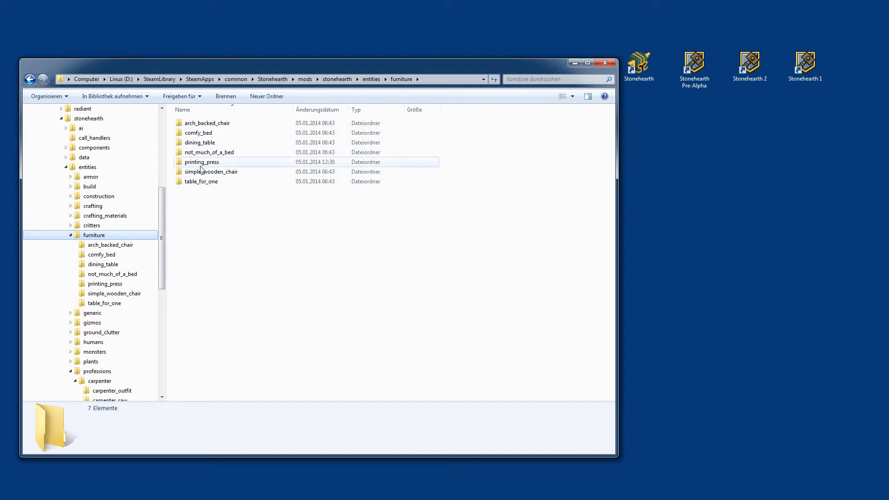
Step: Duplicate the simple_wooden_chair folder and rename the copy another_press
left_click(200, 142)
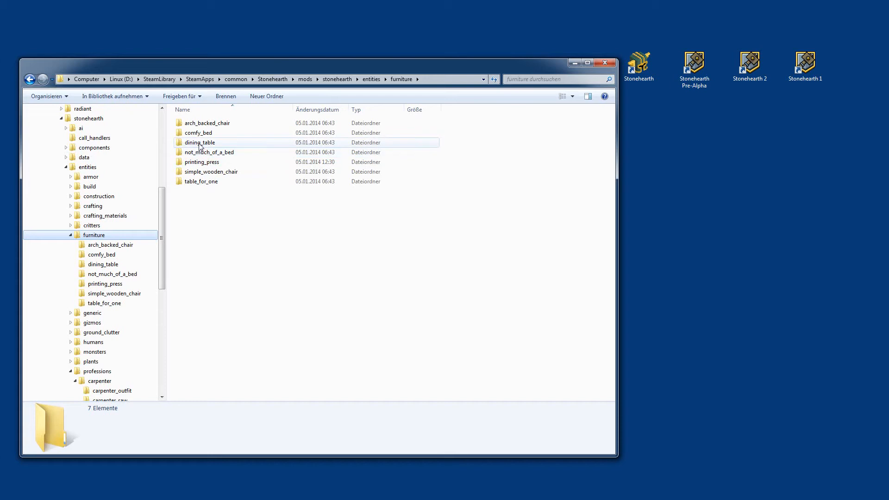
left_click(201, 180)
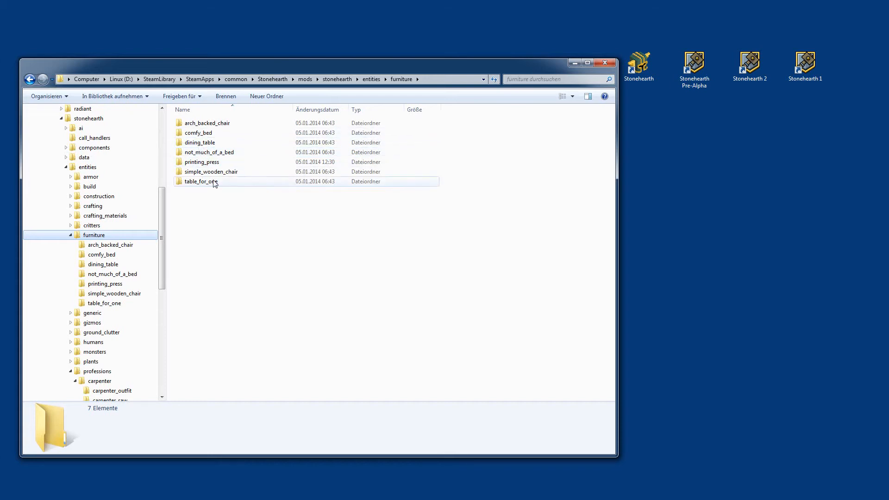
left_click(211, 172)
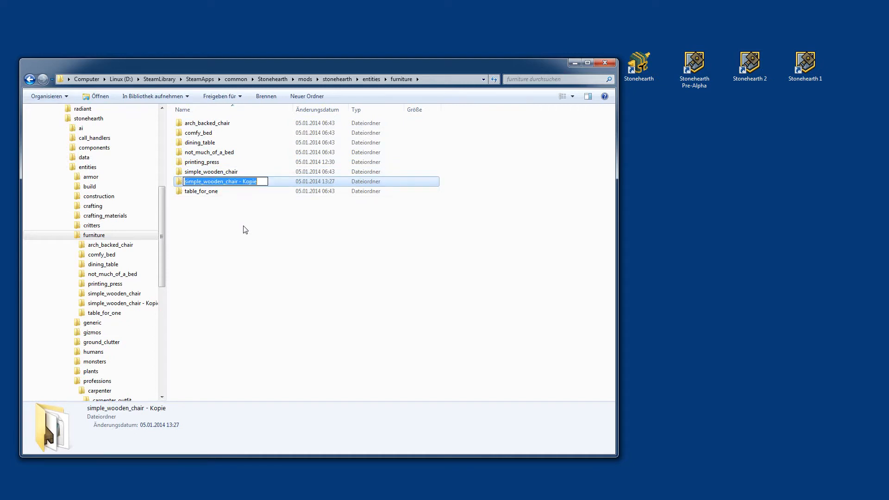
type("another_press")
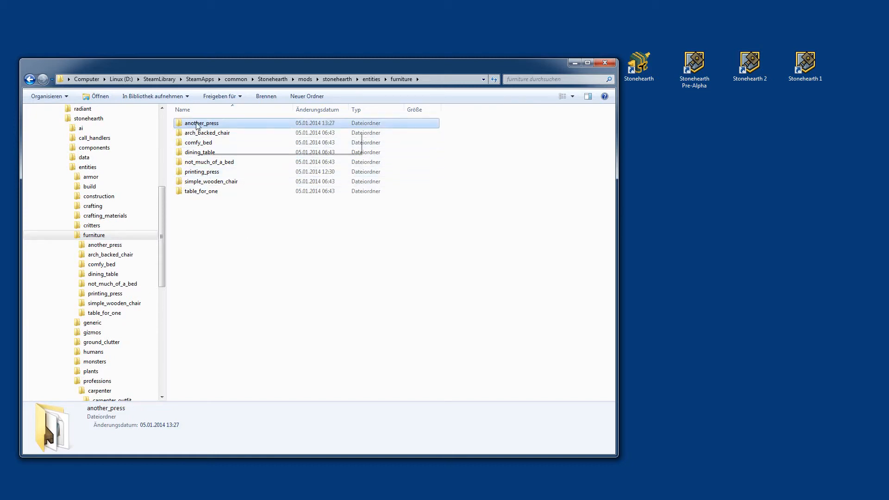
left_click(201, 171)
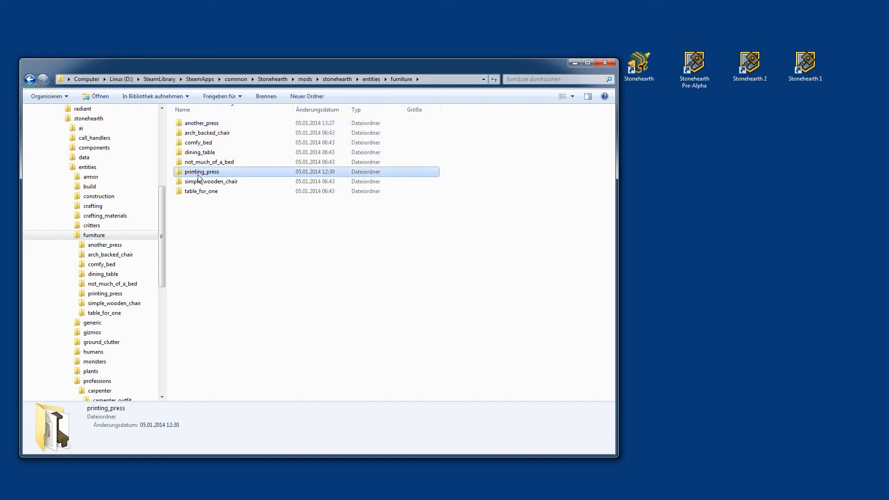
Step: Delete the chair proxy .qb from the folder and rename printing_press.png to another_press.png
double_click(200, 171)
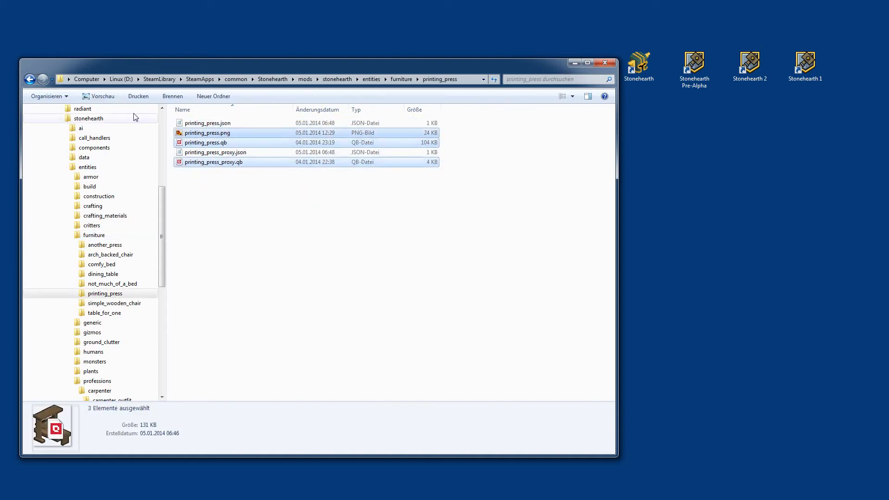
left_click(29, 78)
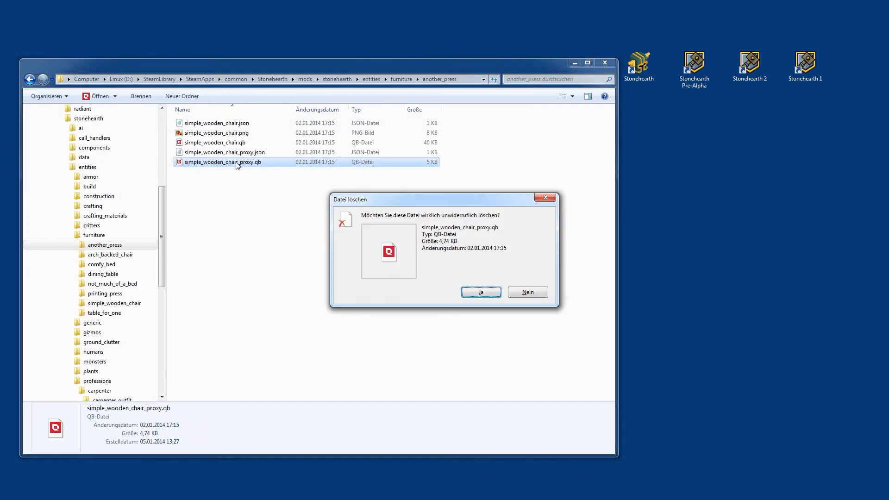
left_click(481, 292)
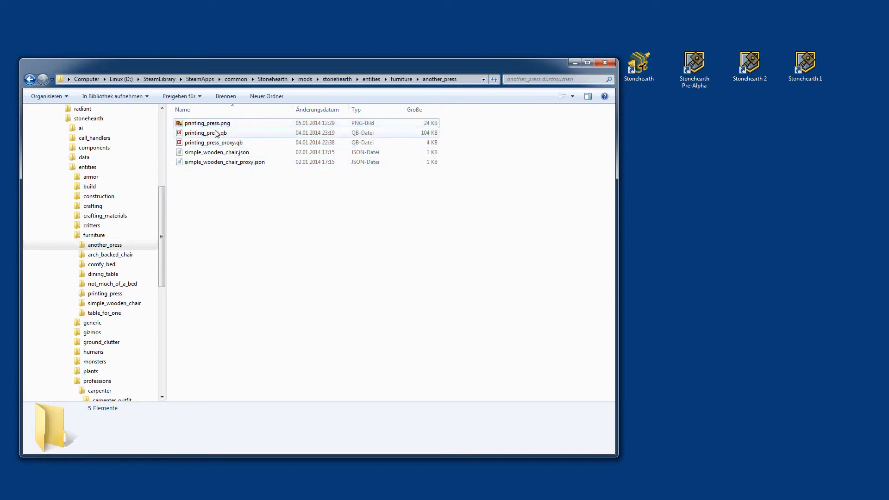
left_click(206, 123)
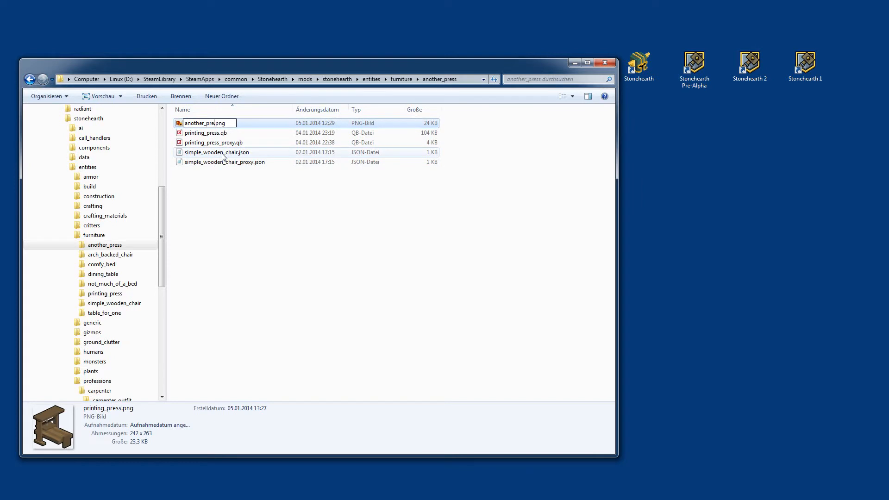
left_click(206, 132)
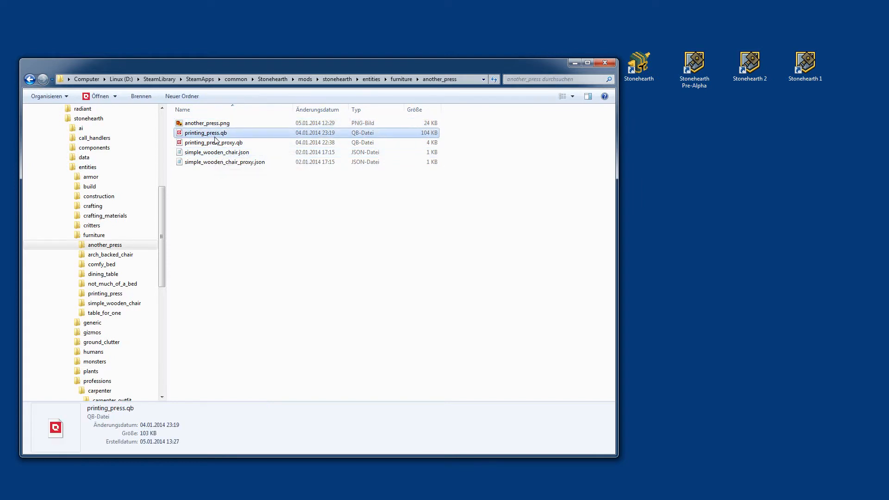
Step: Rename the press .qb models and chair .json files to another_press and another_press_proxy
left_click(206, 133)
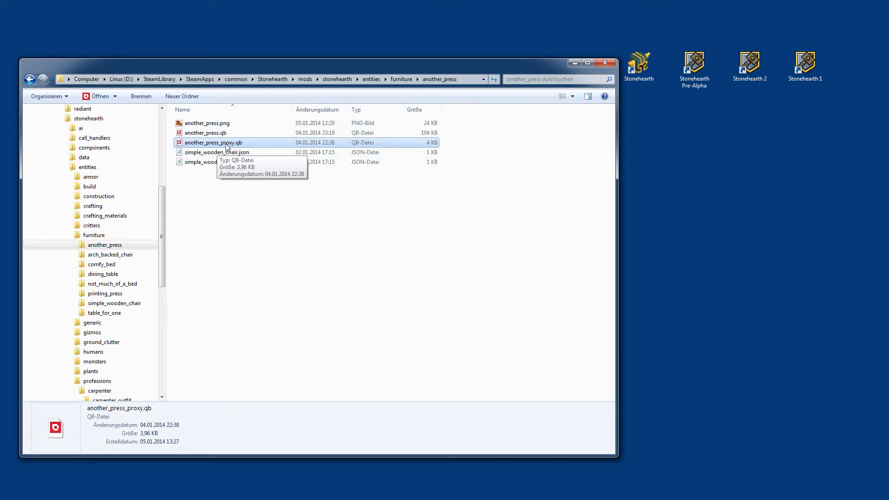
left_click(216, 161)
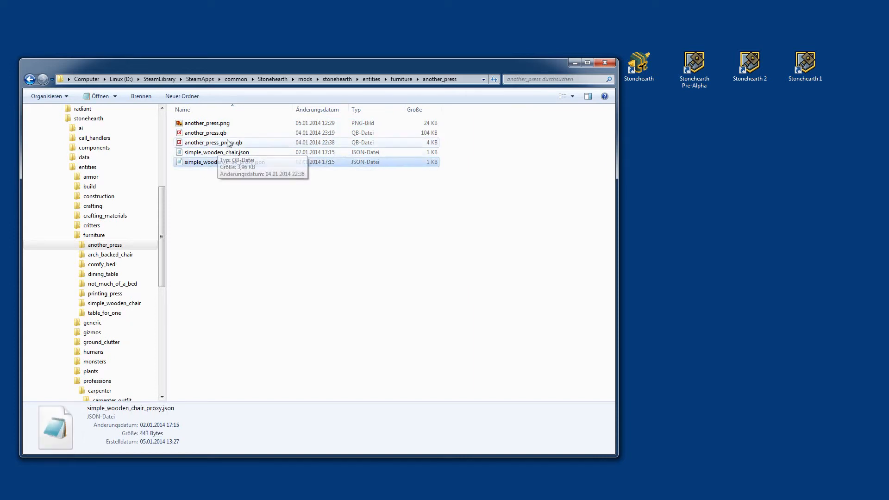
left_click(225, 161)
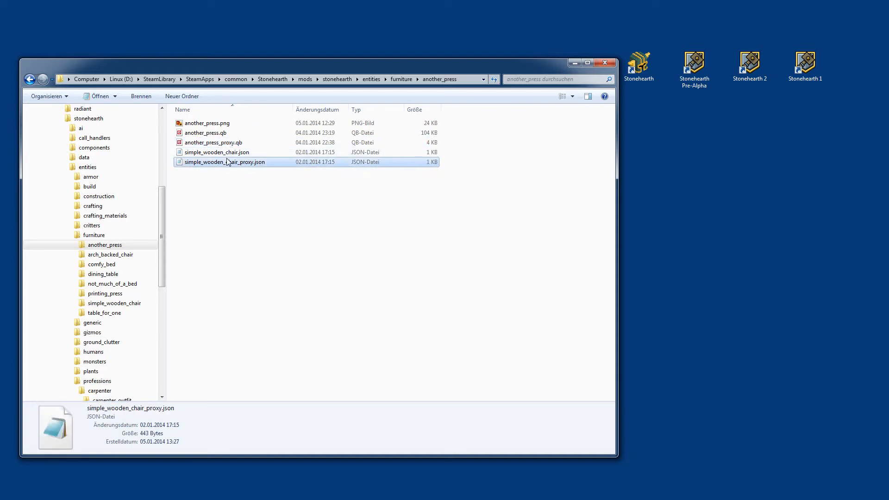
mouse_move(239, 201)
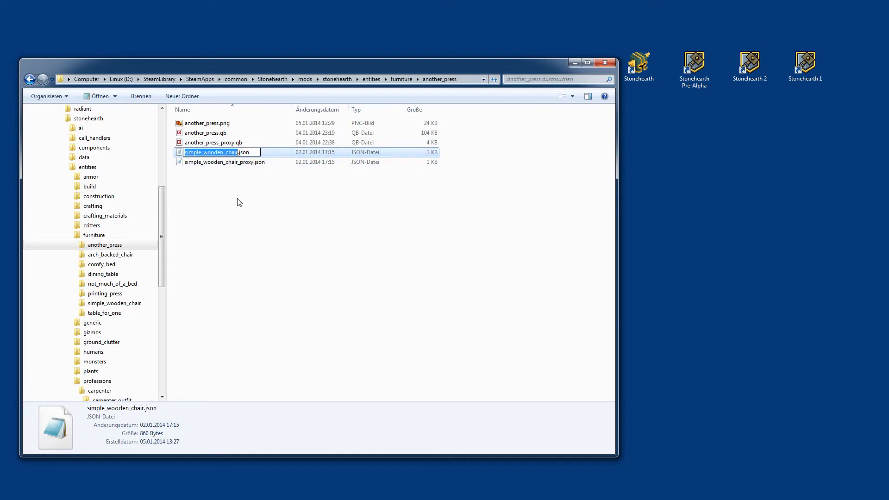
type("another_Pr")
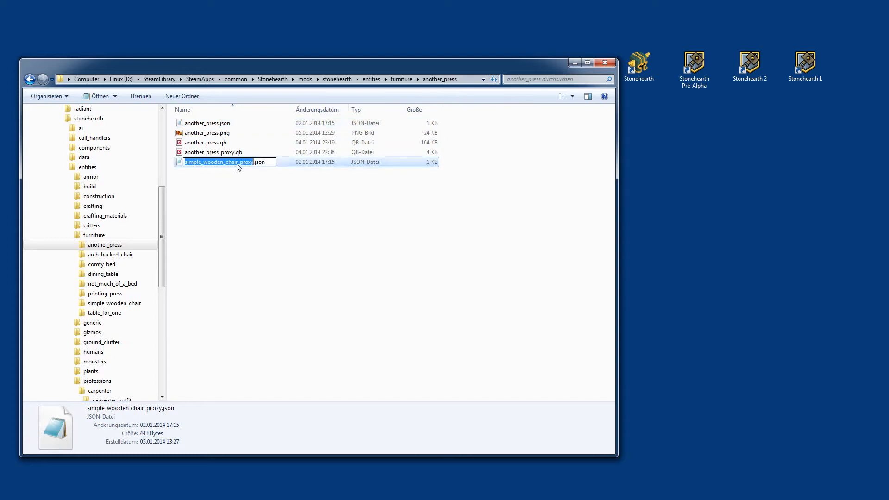
type("another_proxy")
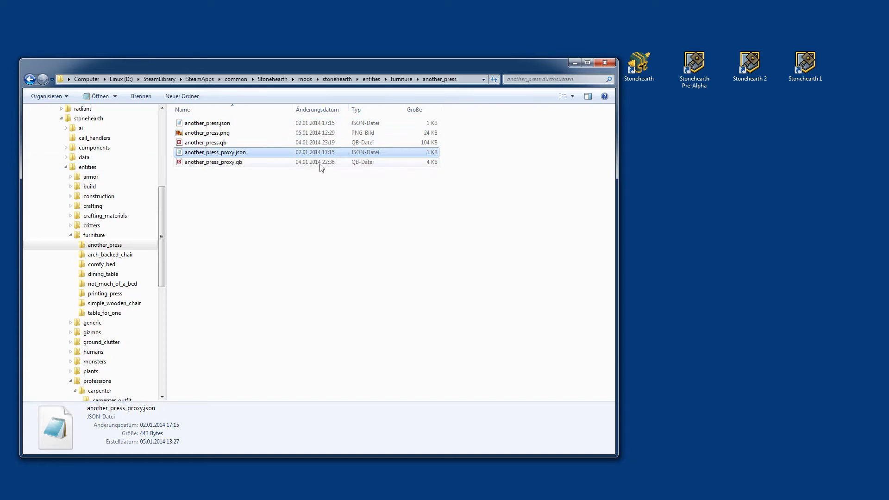
mouse_move(216, 142)
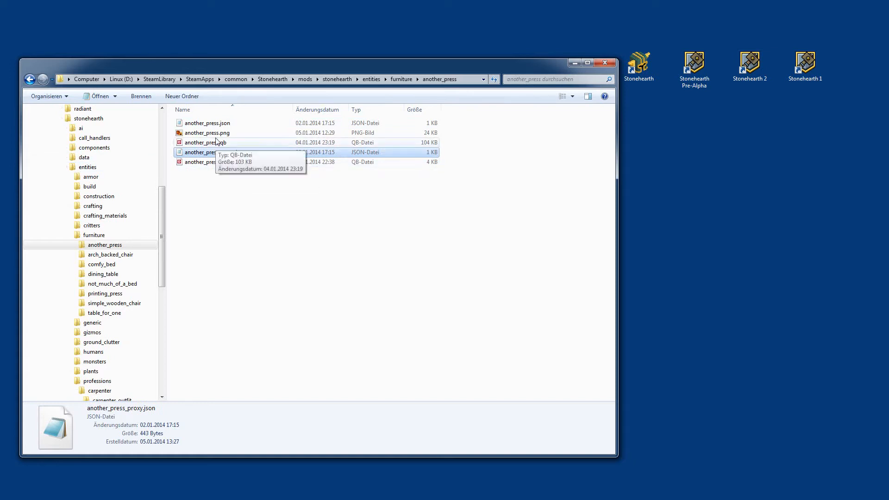
Step: Check the renamed another_press files in the folder and clear the selection
left_click(207, 124)
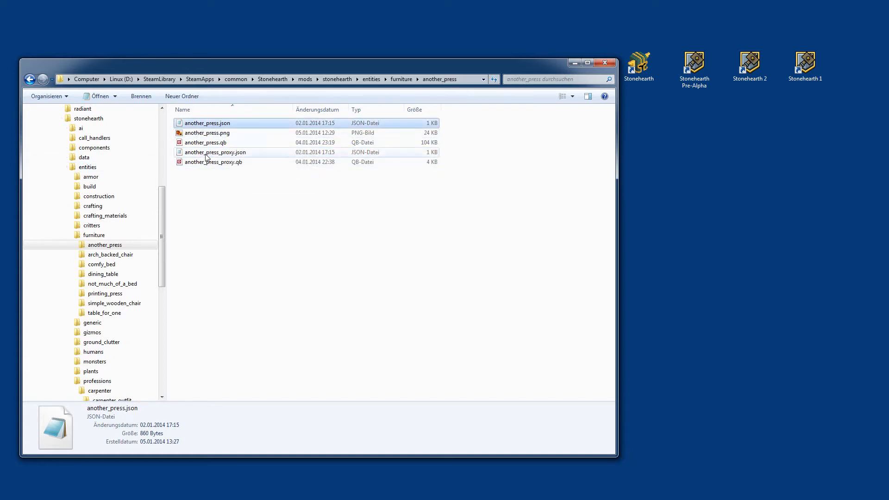
left_click(213, 162)
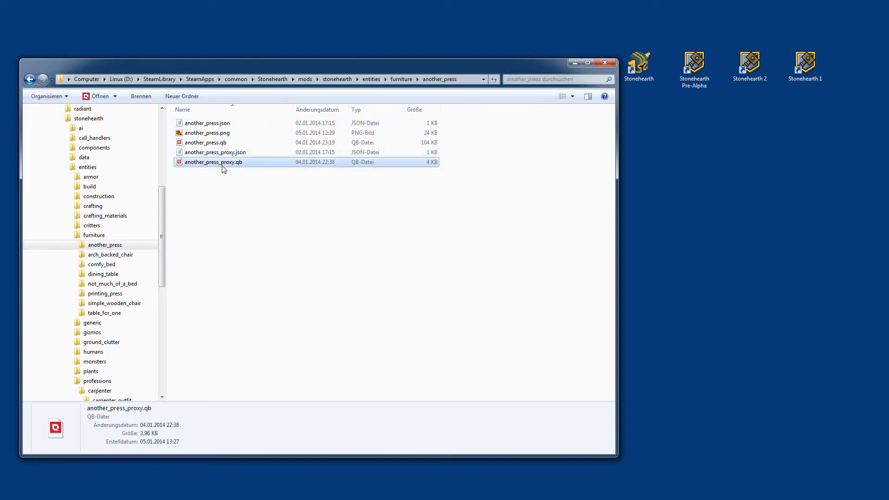
left_click(214, 152)
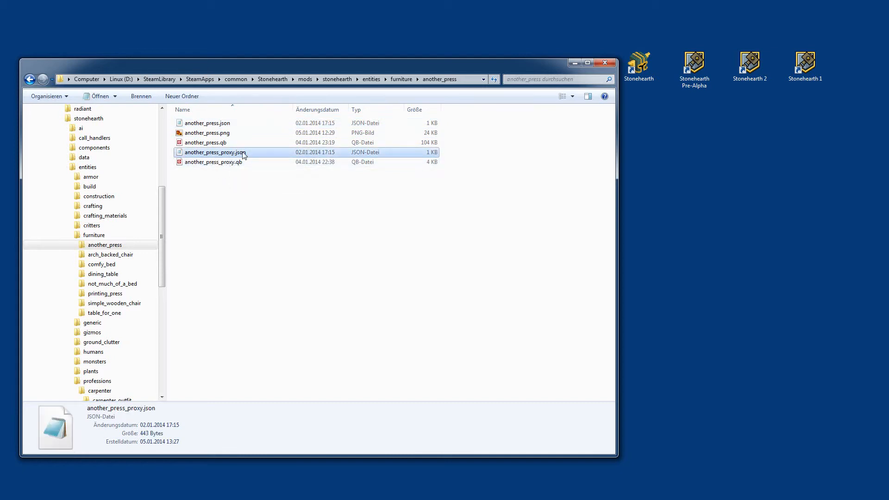
left_click(207, 191)
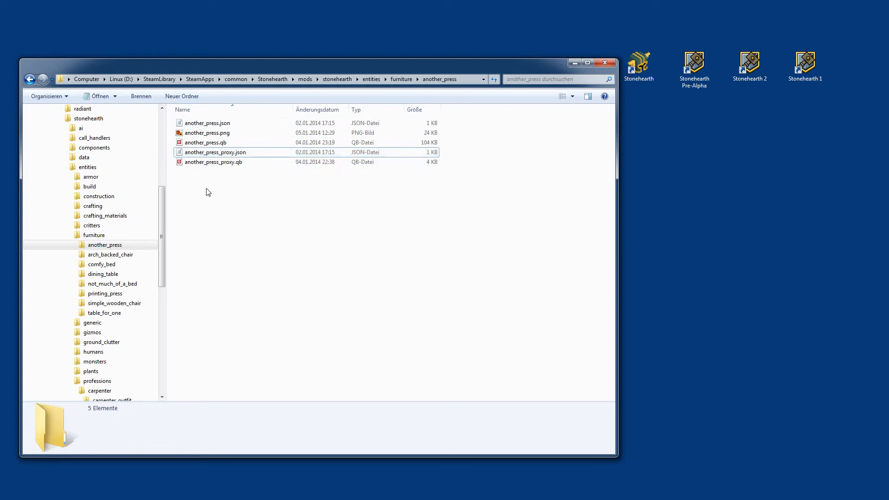
Step: Edit another_press.json to reference another_press model/icon, name 'Another Press', description 'Success!'
double_click(207, 124)
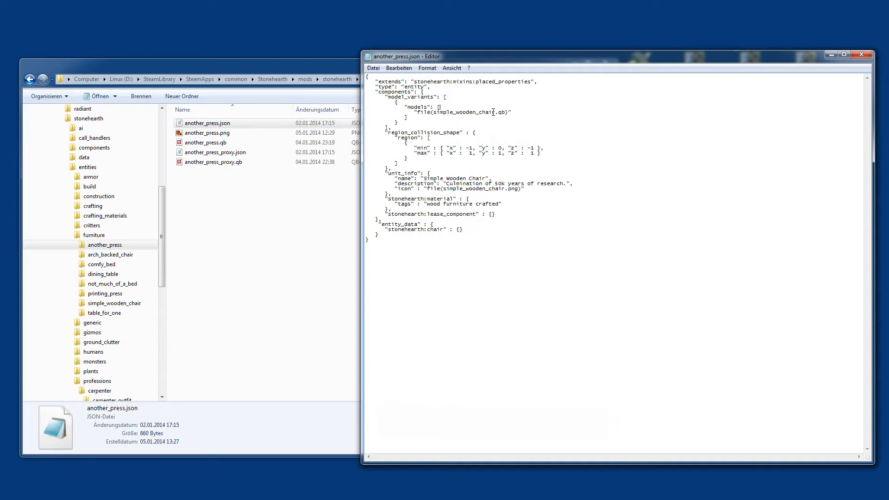
double_click(462, 112)
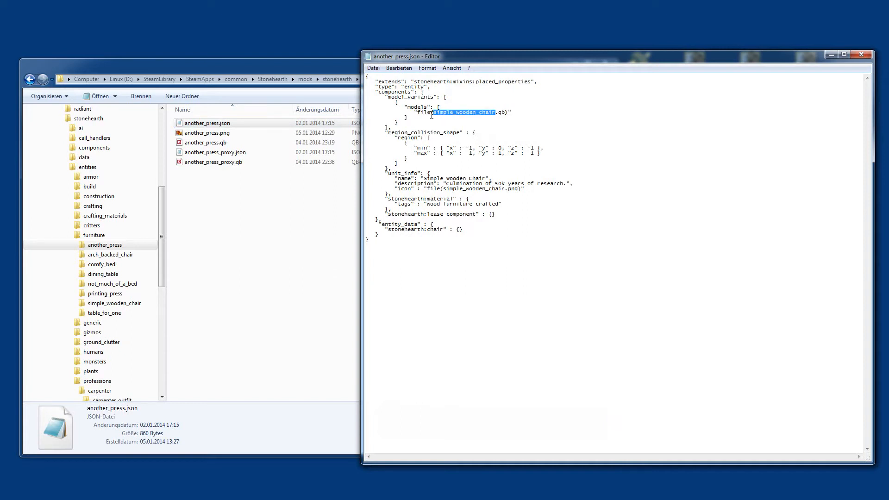
type("anote")
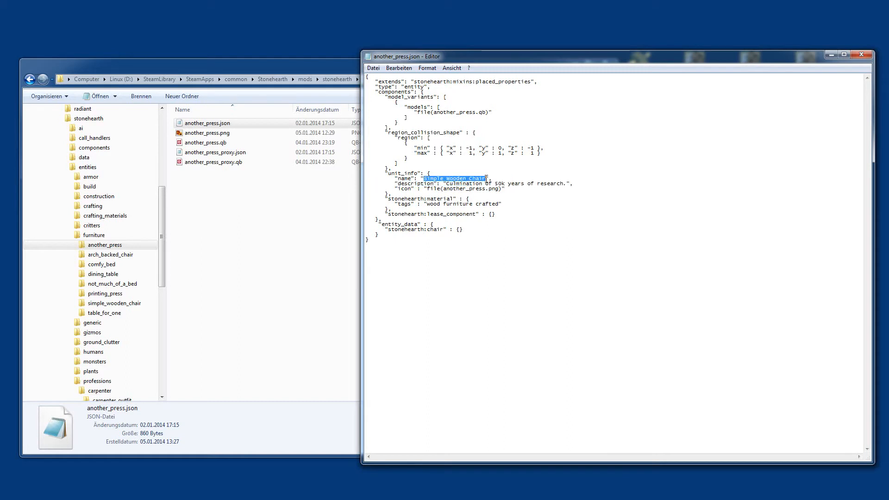
type("Another Press\",")
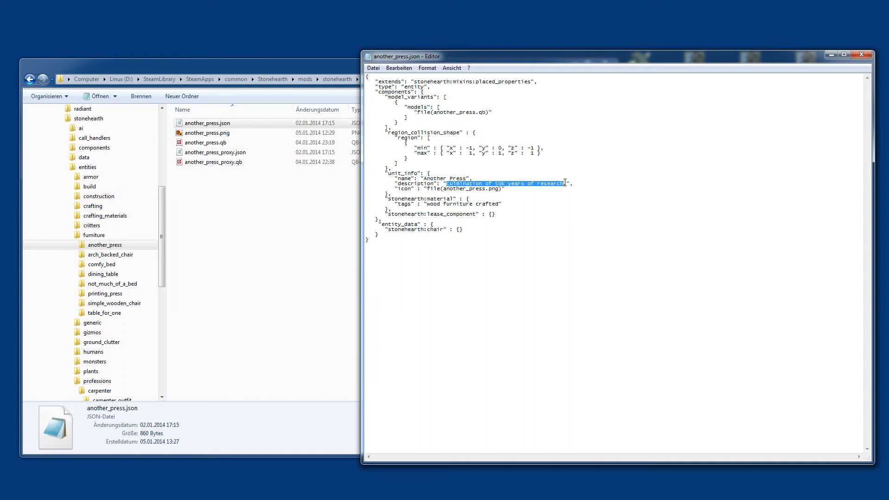
type("Success!")
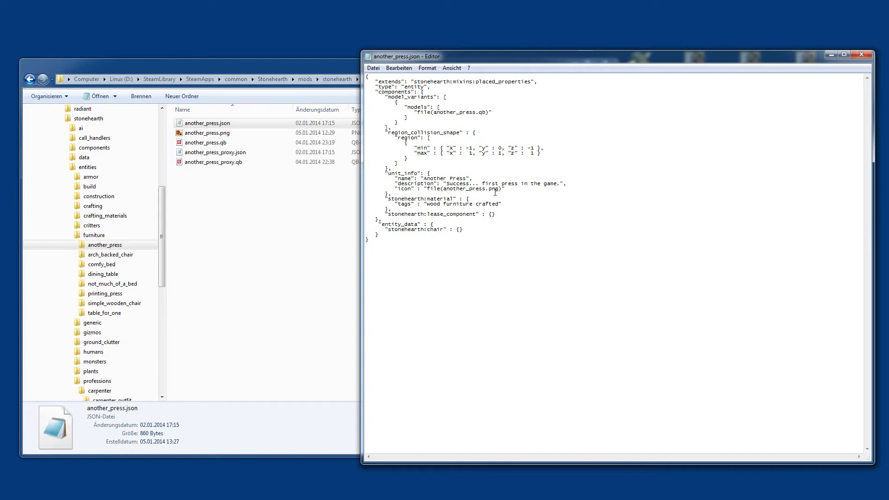
Step: Close another_press.json and save the changes with Speichern
left_click(861, 56)
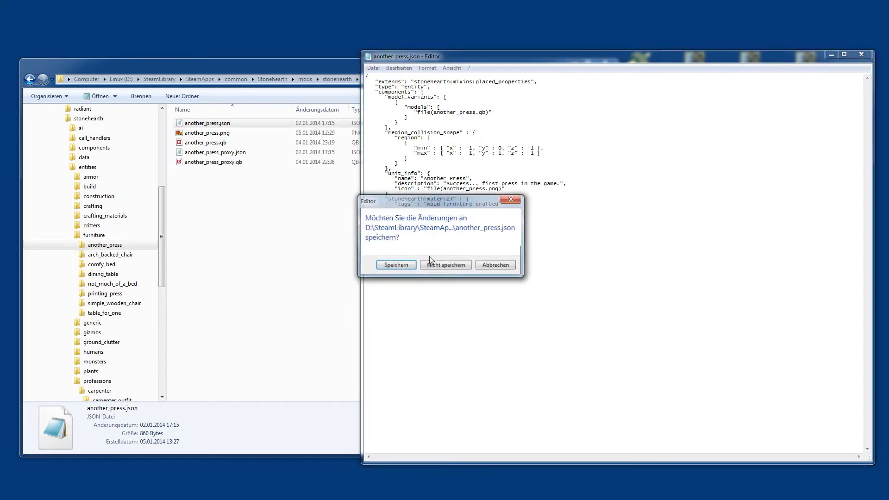
left_click(445, 264)
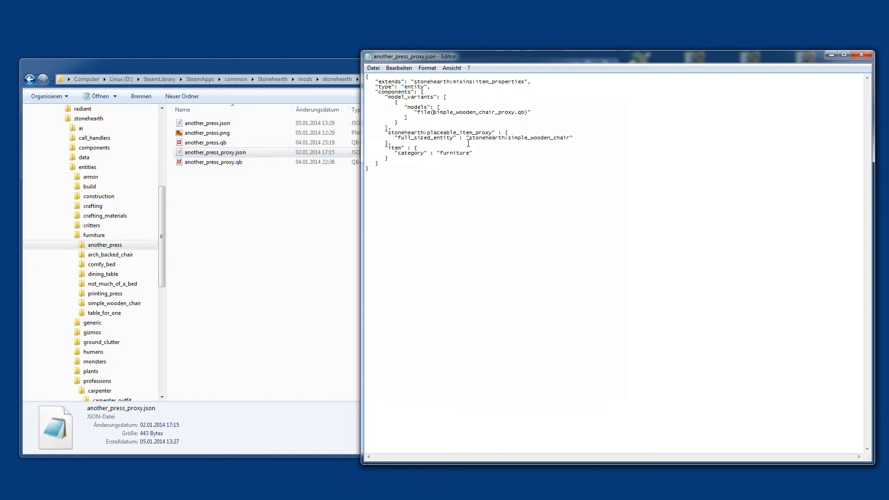
Step: Point the proxy JSON to another_press_proxy.qb and stonehearth:another_press, then save it
type("another_press")
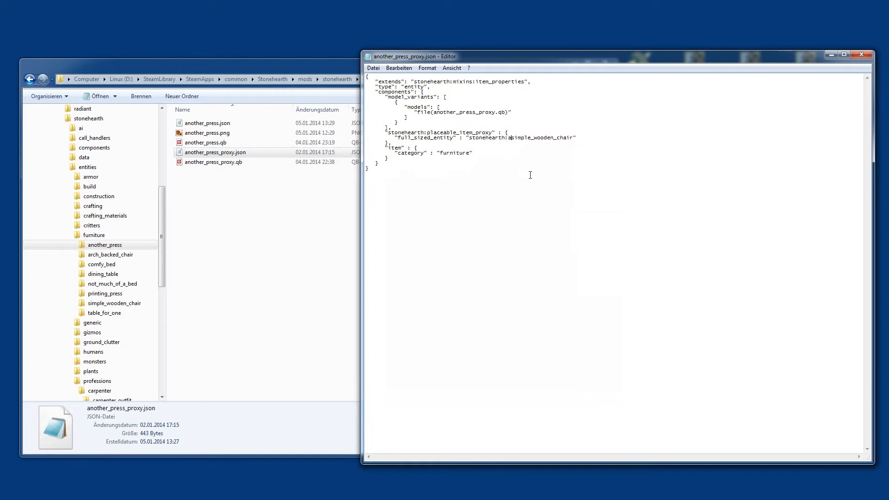
type("another_press")
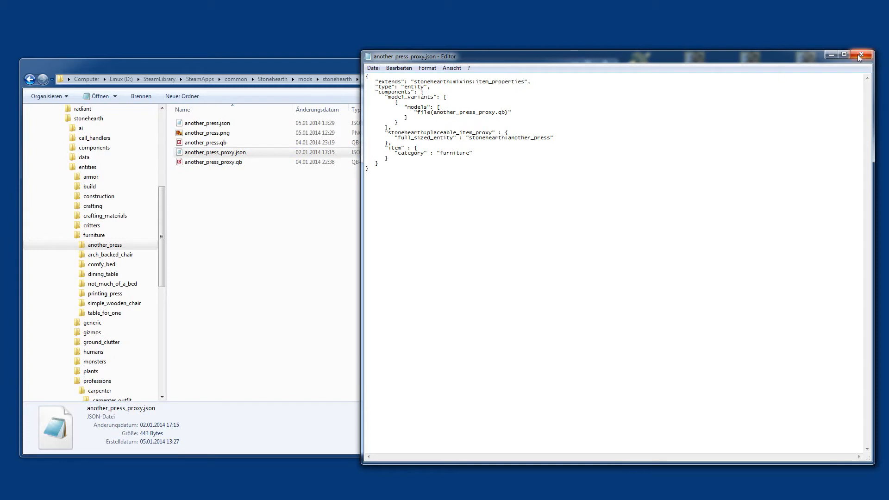
left_click(861, 55)
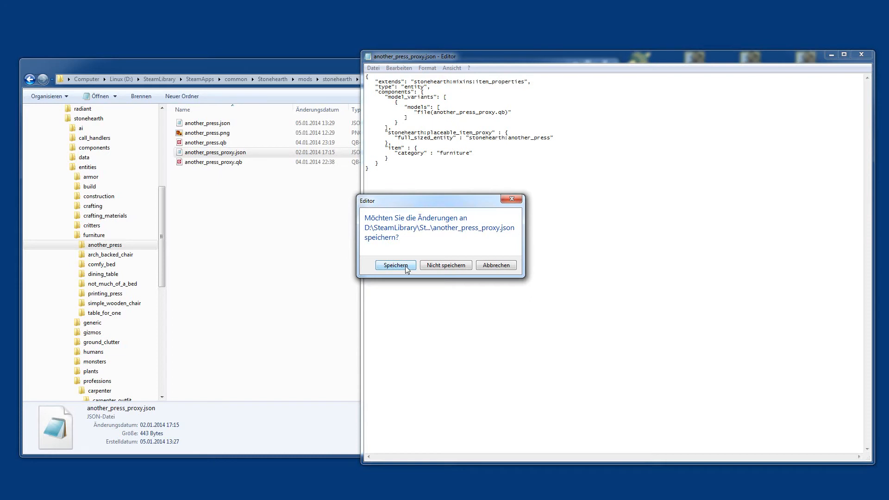
left_click(396, 265)
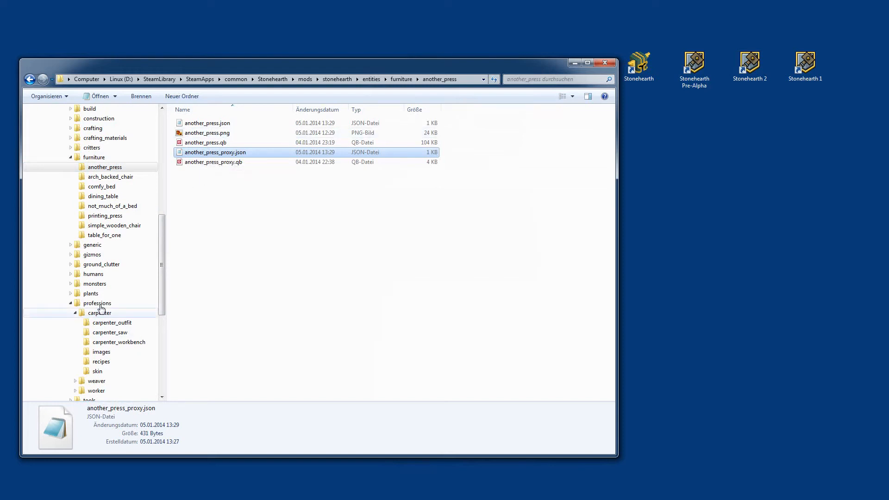
Step: Navigate into entities\professions\carpenter\recipes and copy the chair recipe as another_press_recipe.json
scroll("down", 3)
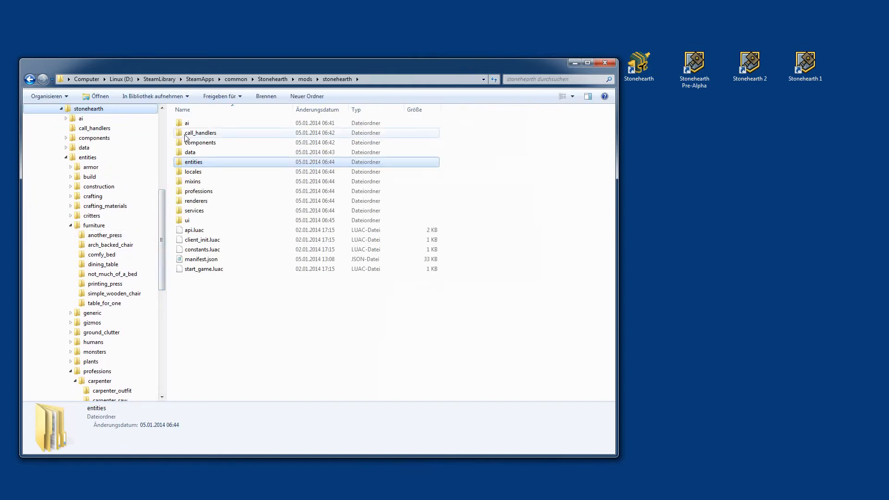
double_click(193, 162)
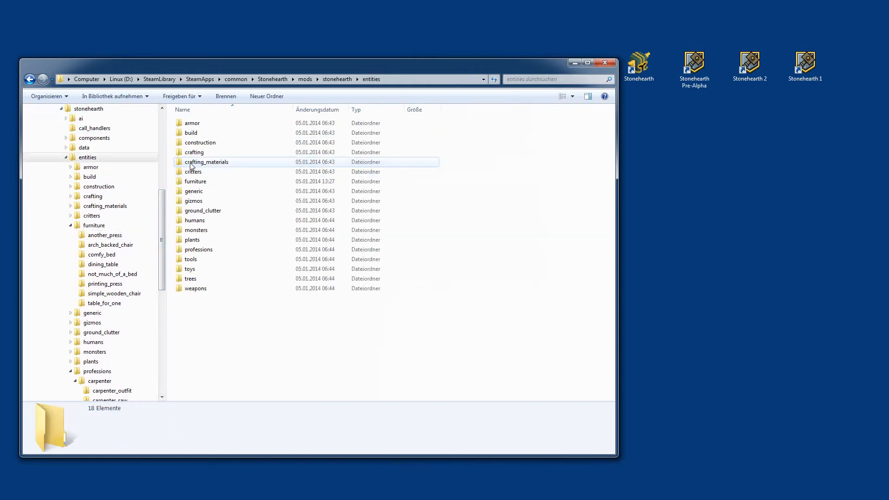
left_click(198, 249)
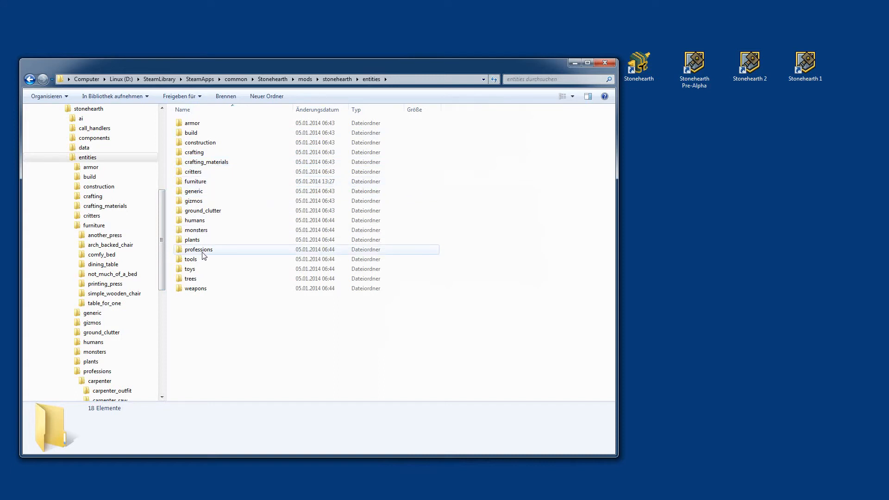
double_click(198, 250)
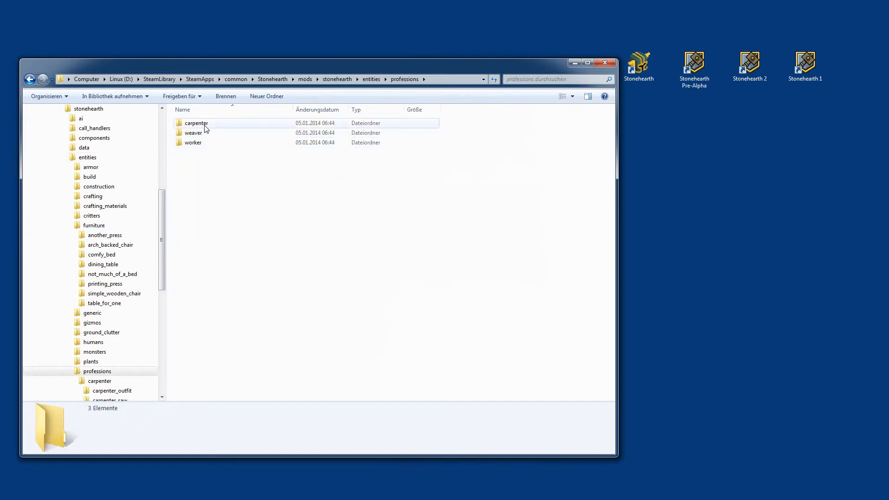
double_click(196, 123)
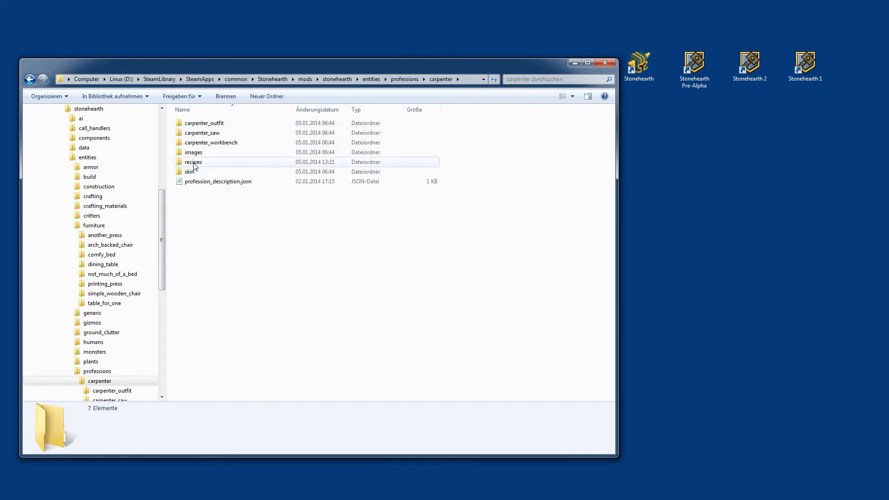
double_click(192, 161)
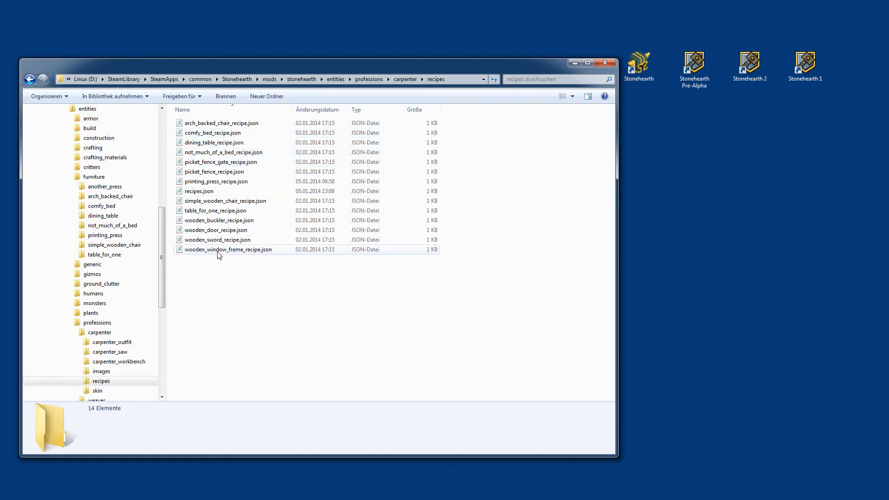
left_click(225, 201)
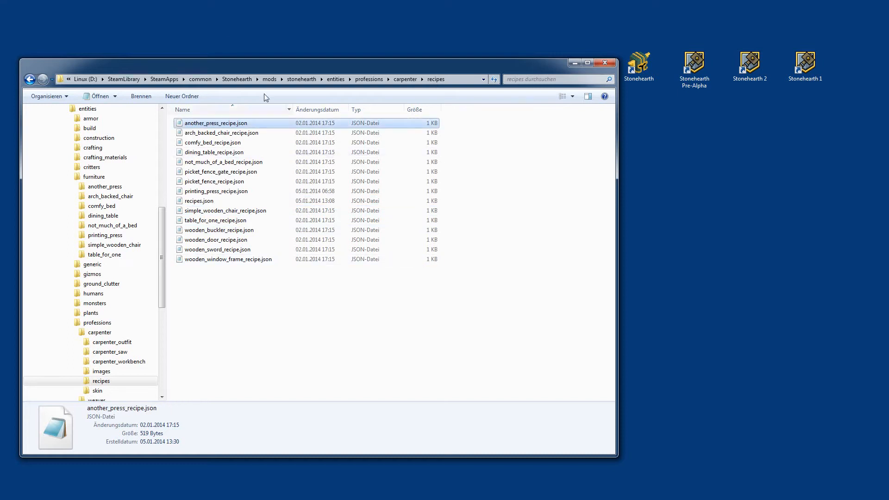
Step: Edit another_press_recipe.json to cost 2 wood, be named 'Another Press' and described 'Used to print.'
double_click(216, 123)
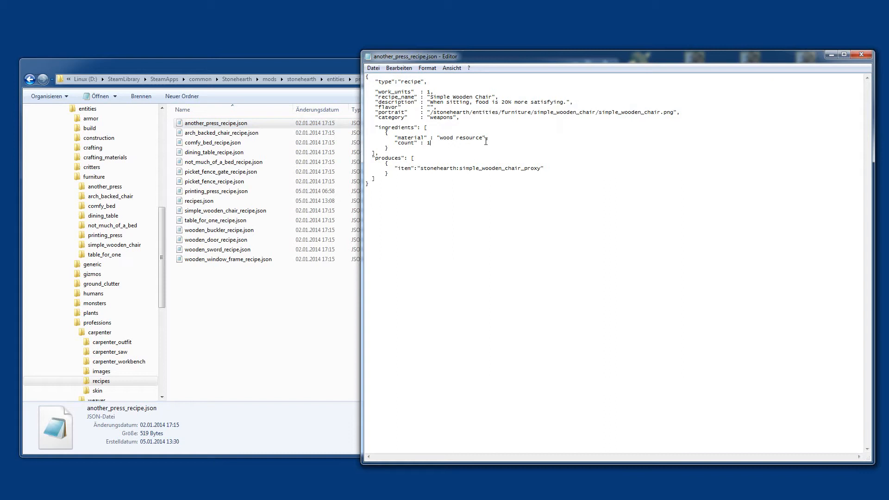
type("2")
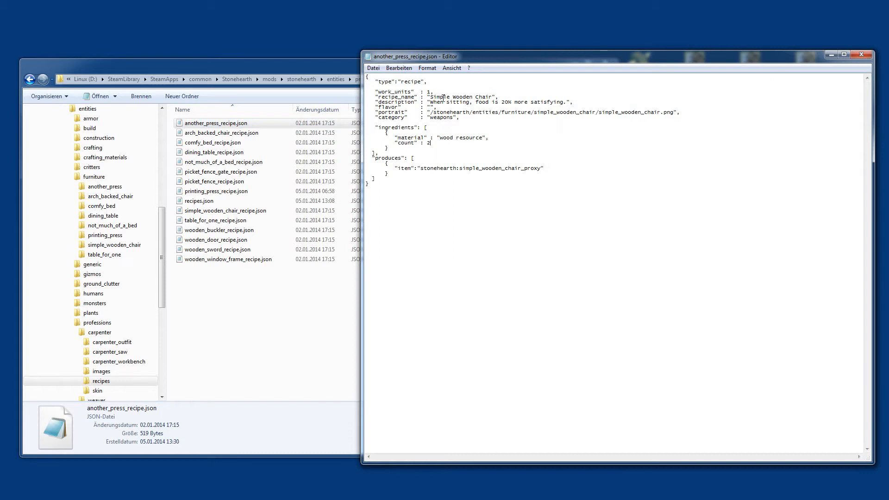
double_click(438, 96)
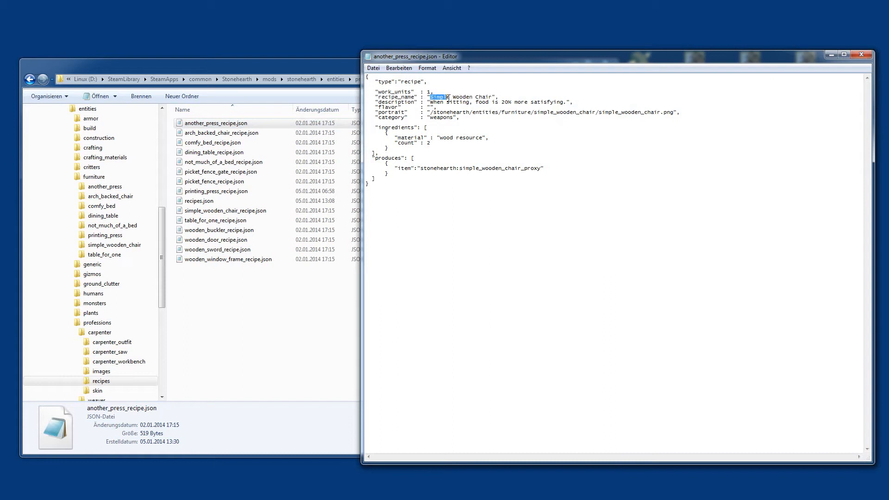
type("A")
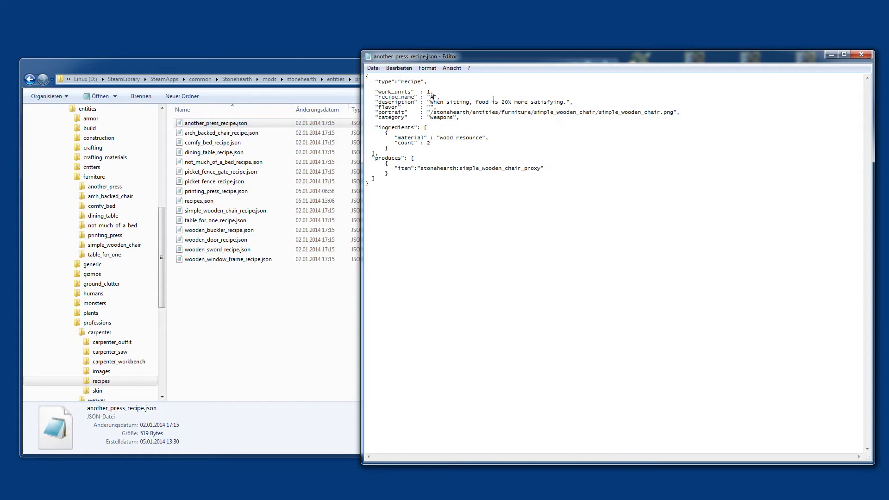
type("nother Press")
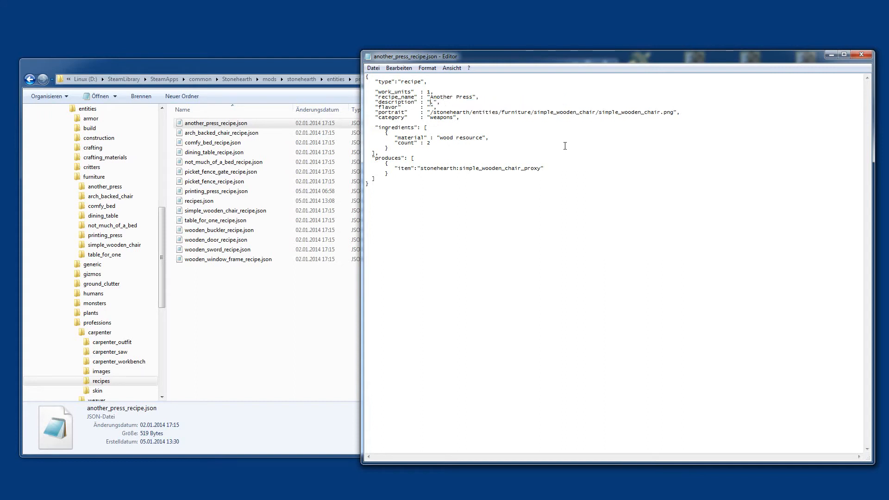
type("Used to print.")
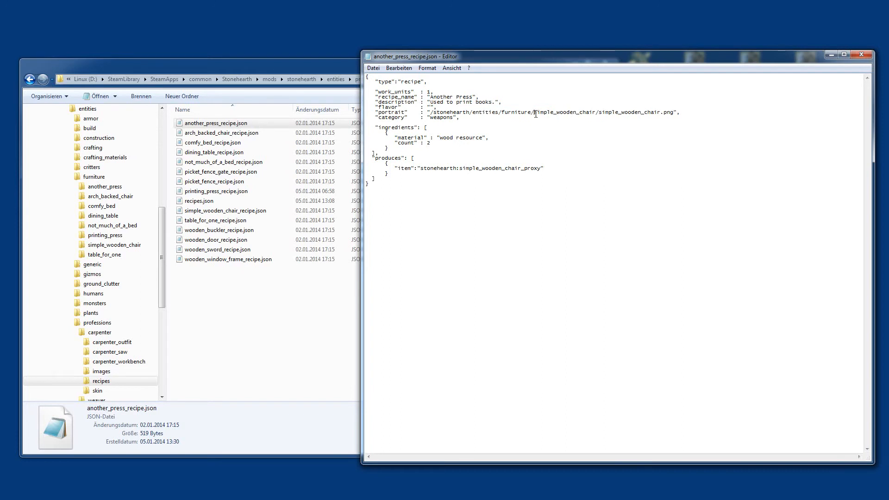
Step: Point the portrait and produced item to another_press and its proxy, then save the recipe
type("another_press/another_press")
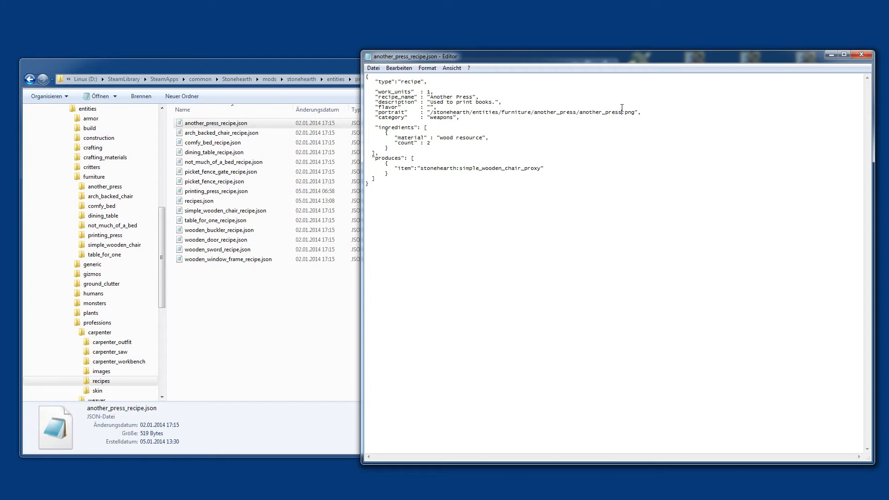
double_click(443, 117)
type("a")
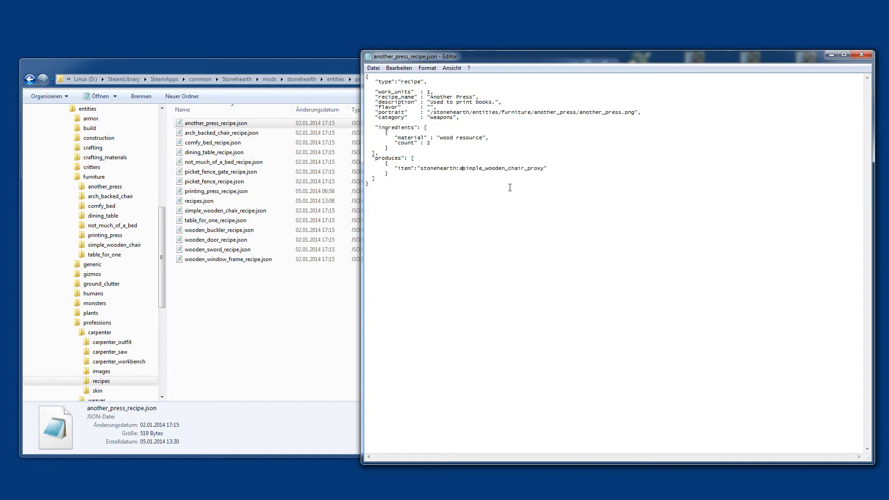
type("nother_press")
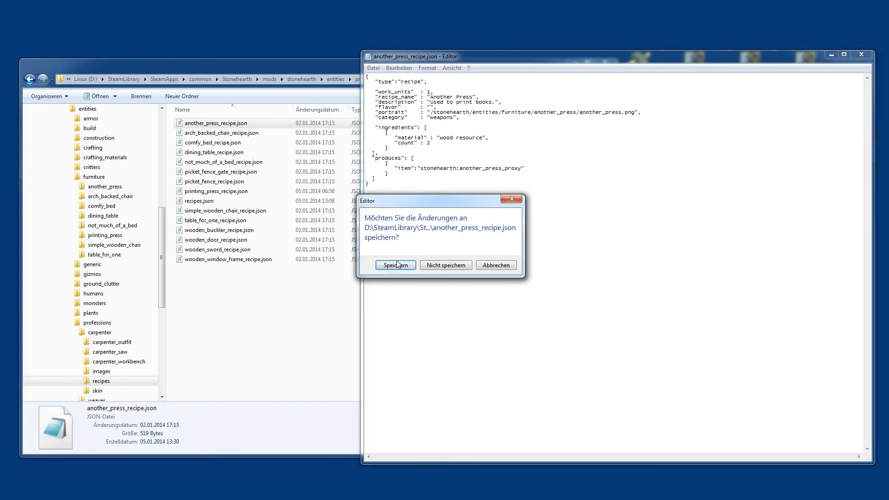
left_click(395, 265)
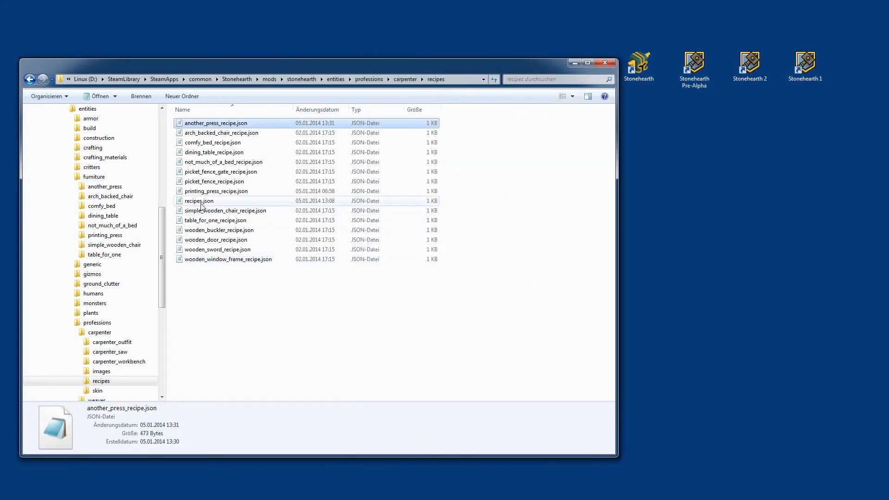
Step: Check recipes.json lists another_press_recipe.json, then close it and answer the save prompt
double_click(199, 201)
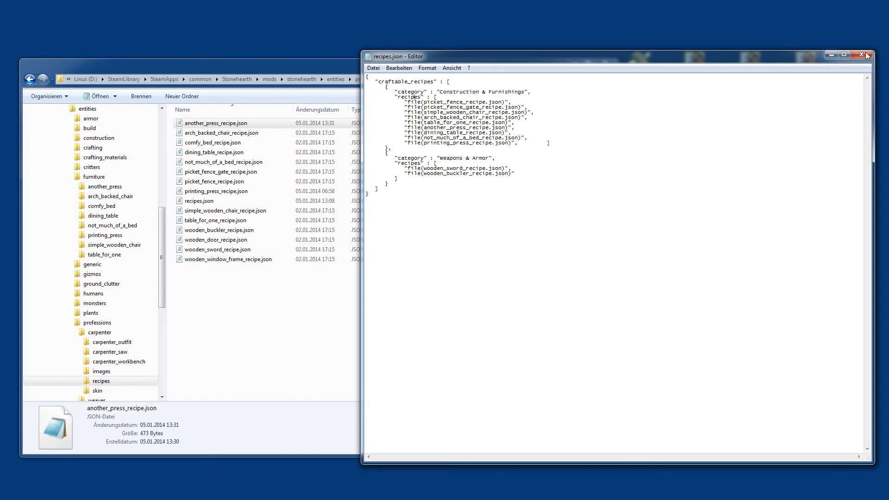
mouse_move(862, 54)
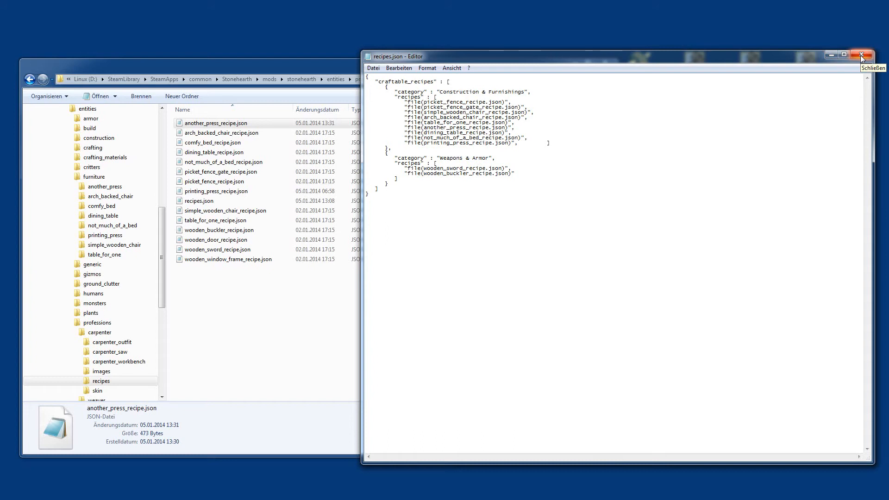
left_click(861, 55)
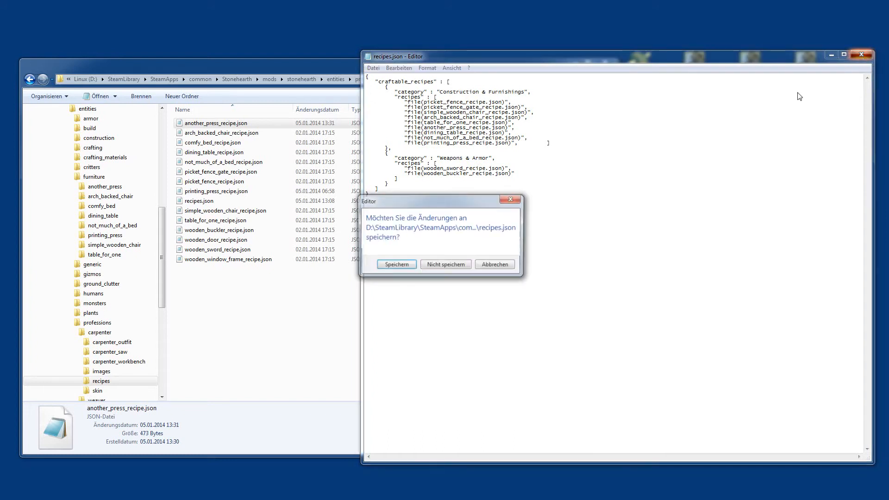
left_click(445, 264)
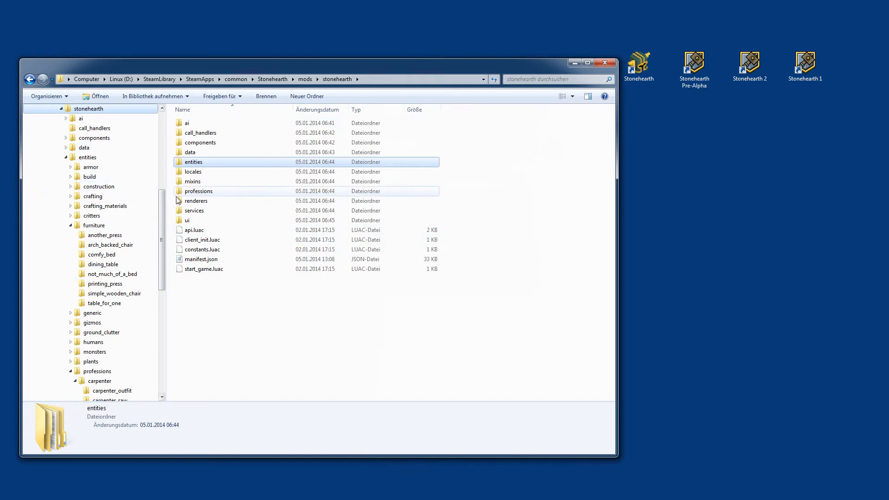
Step: Open the stonehearth mod's manifest.json in Notepad for editing
left_click(201, 259)
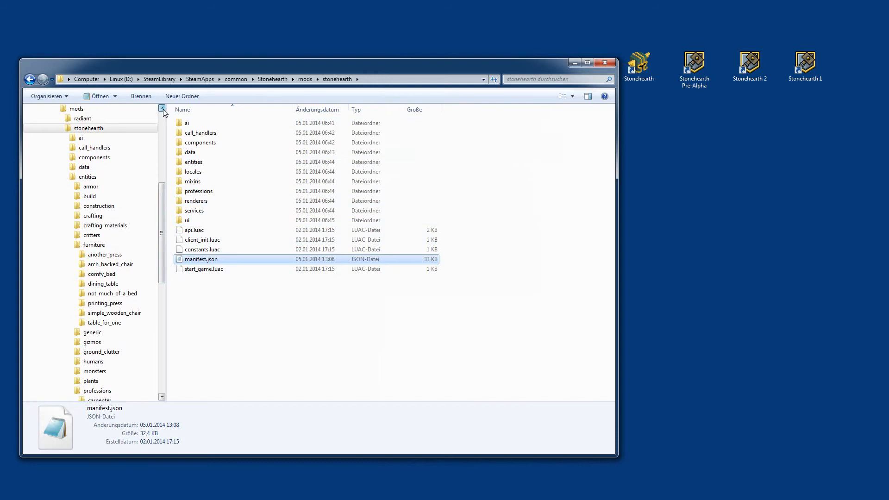
left_click(163, 109)
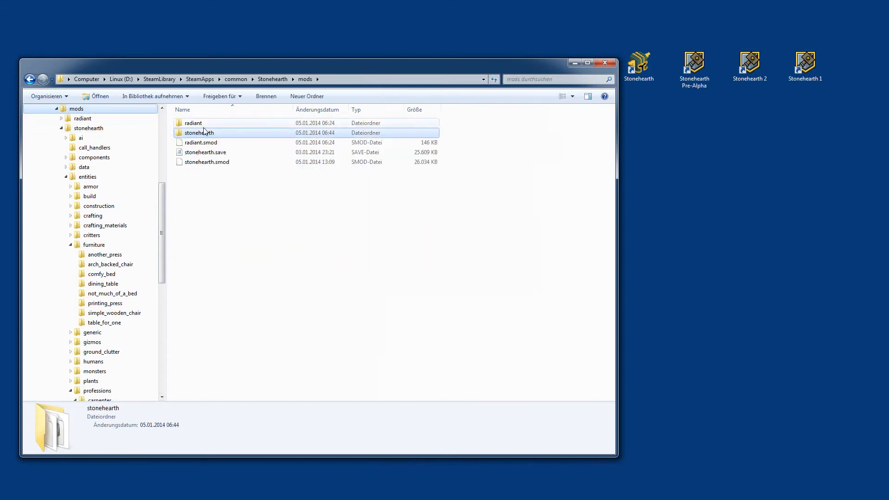
double_click(199, 133)
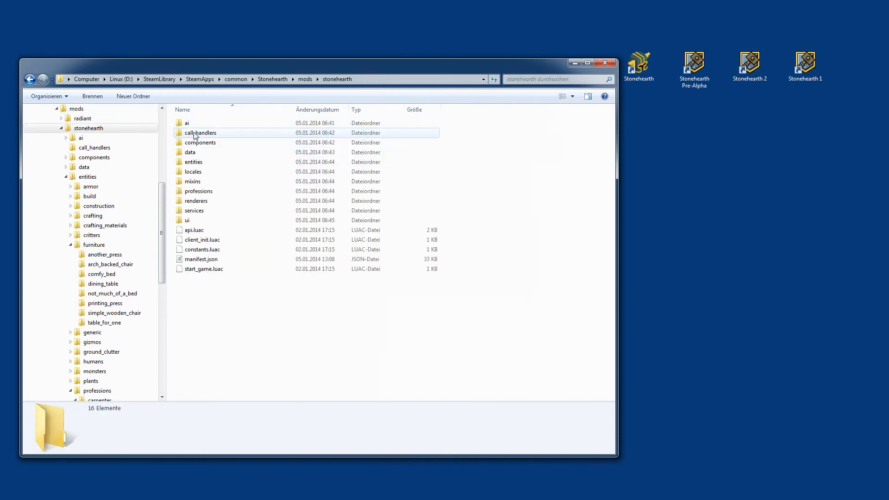
double_click(201, 259)
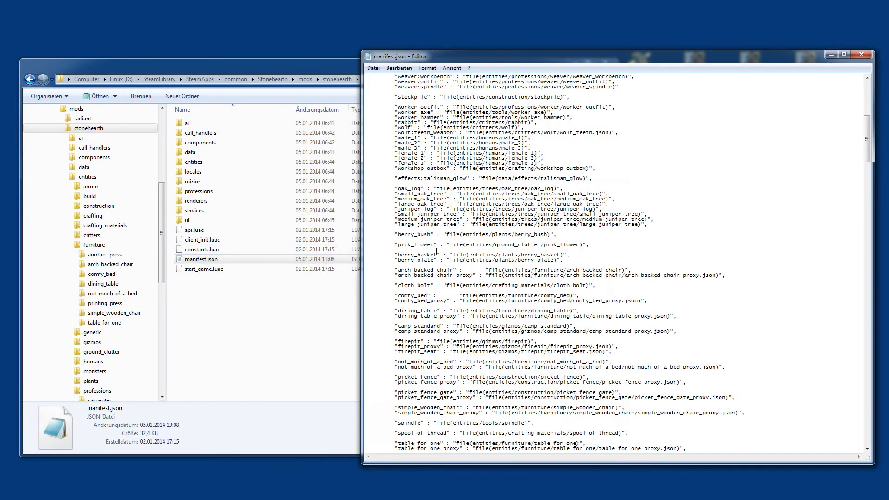
Step: Duplicate the comfy_bed entries as another_press and another_press_proxy mappings, then save
scroll("down", 3)
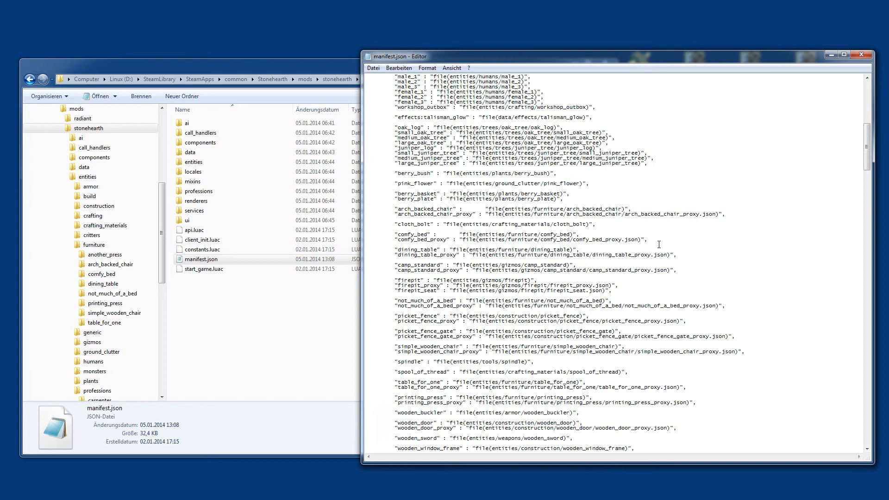
left_click_drag(395, 234, 649, 239)
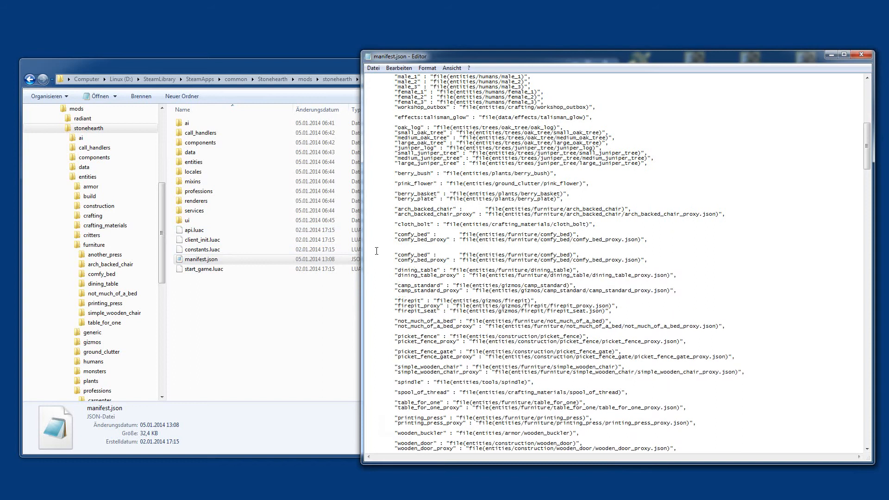
scroll("down", 3)
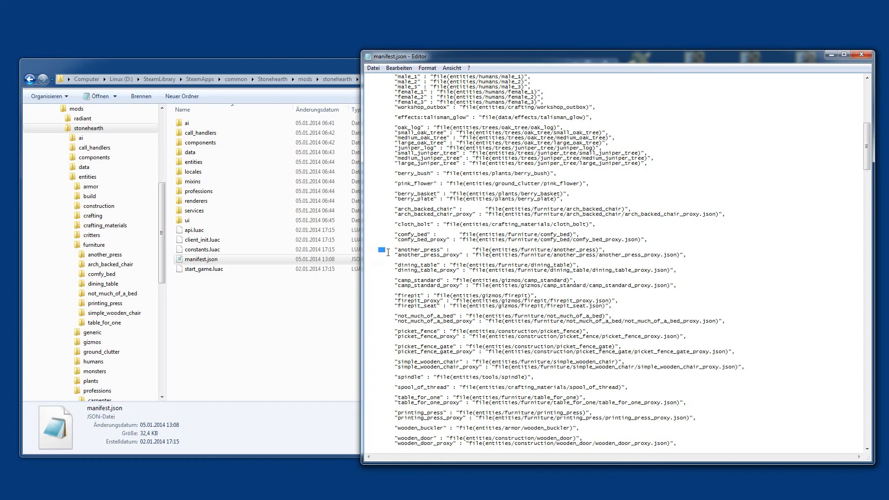
left_click_drag(390, 249, 683, 255)
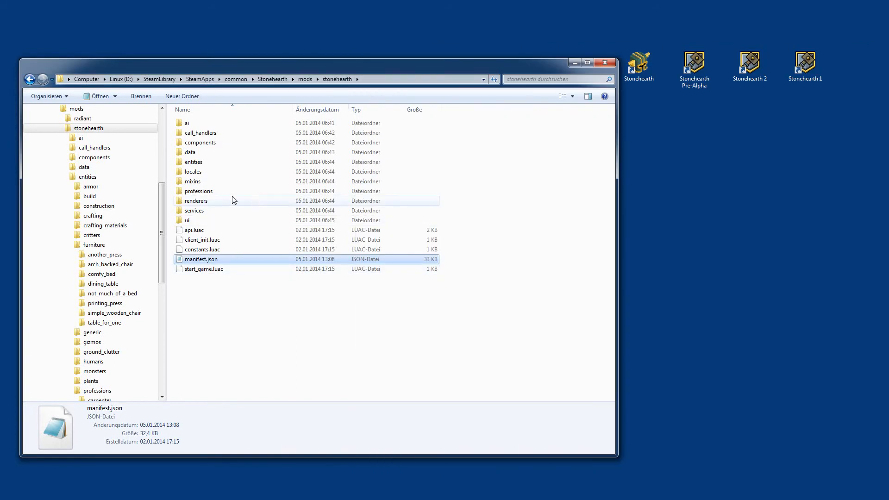
Step: Pack the stonehearth mod folder into stonehearth.zip via 7-Zip's Hinzufügen option
left_click(304, 79)
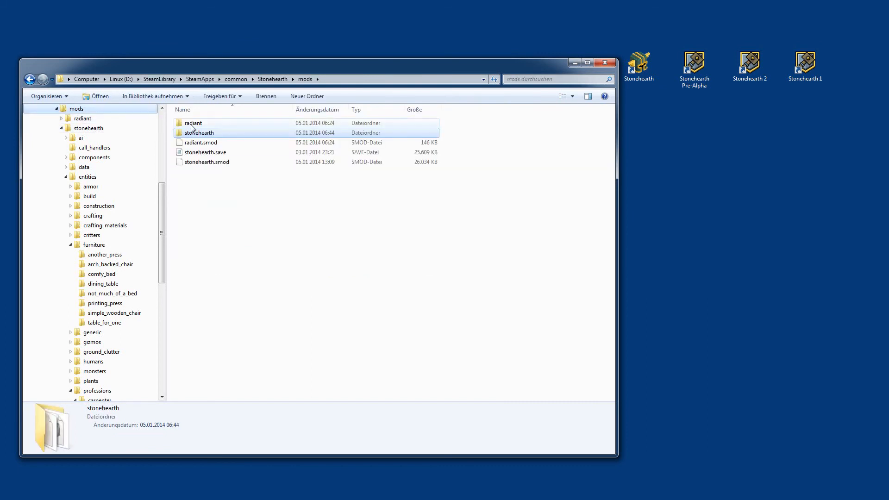
right_click(199, 133)
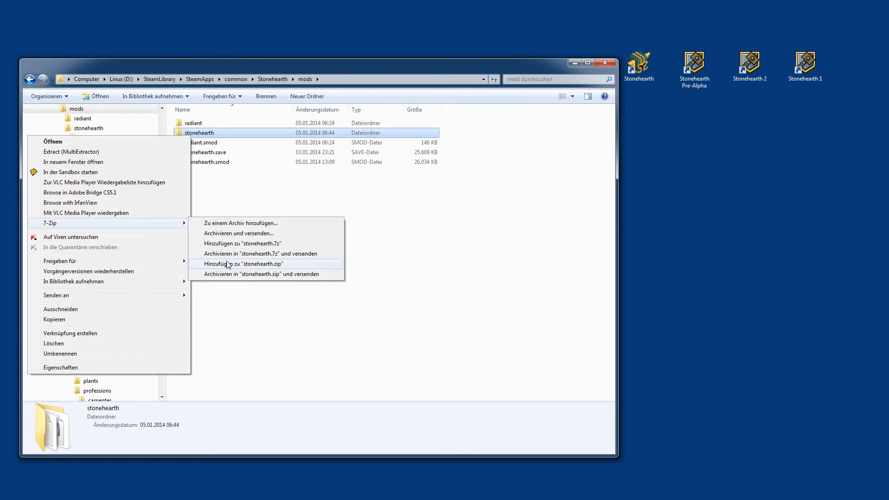
left_click(245, 263)
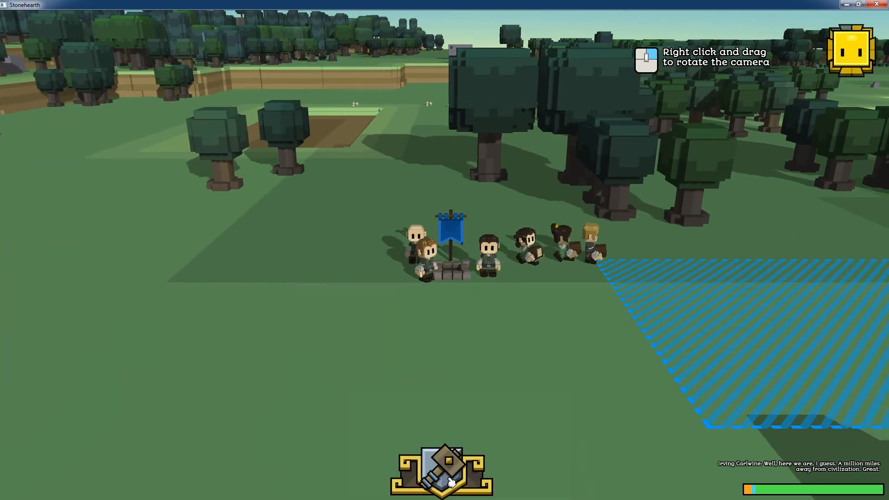
Step: Set up a Carpenter workbench and approve the settler's promotion to Carpenter
left_click(442, 465)
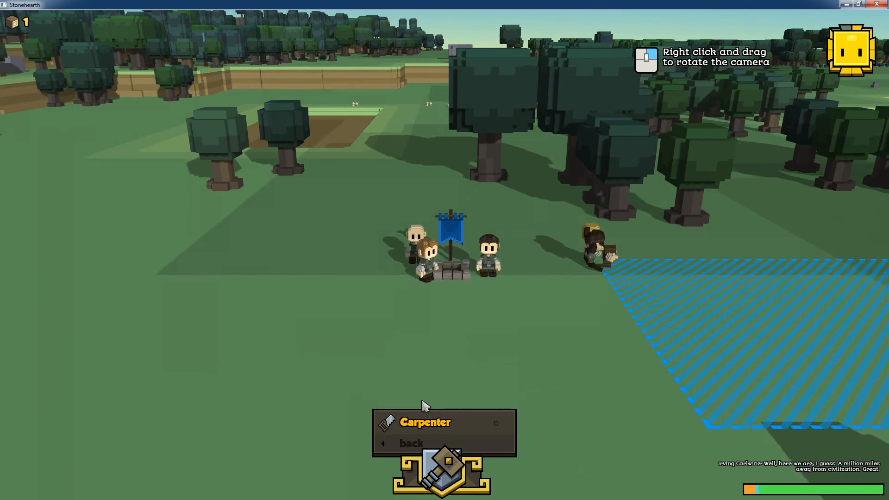
left_click(425, 423)
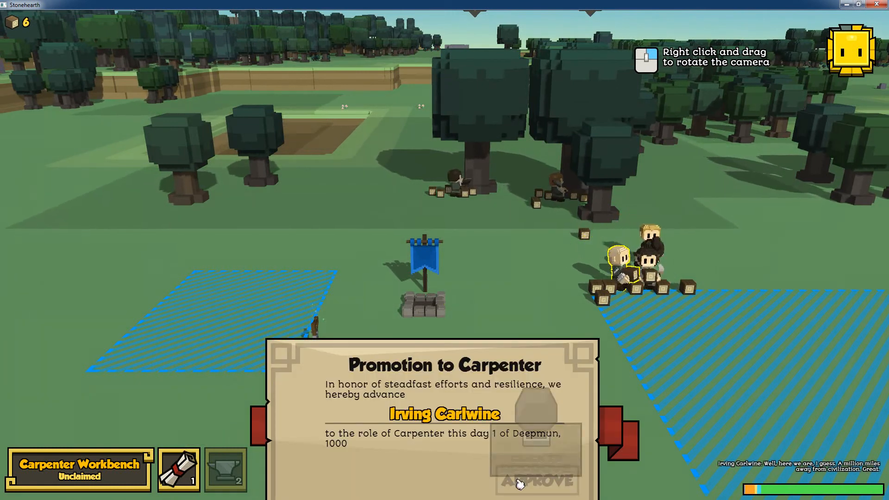
left_click(536, 480)
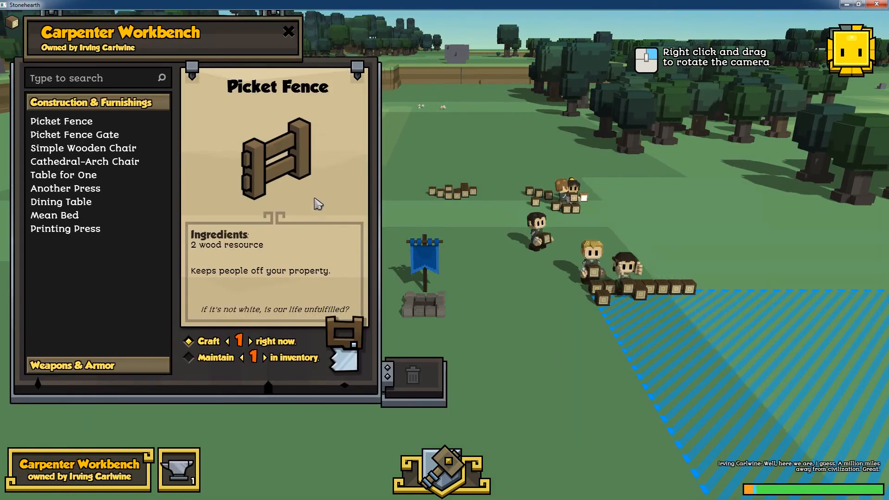
Step: View the Printing Press and Another Press recipe details in the workbench list
left_click(65, 229)
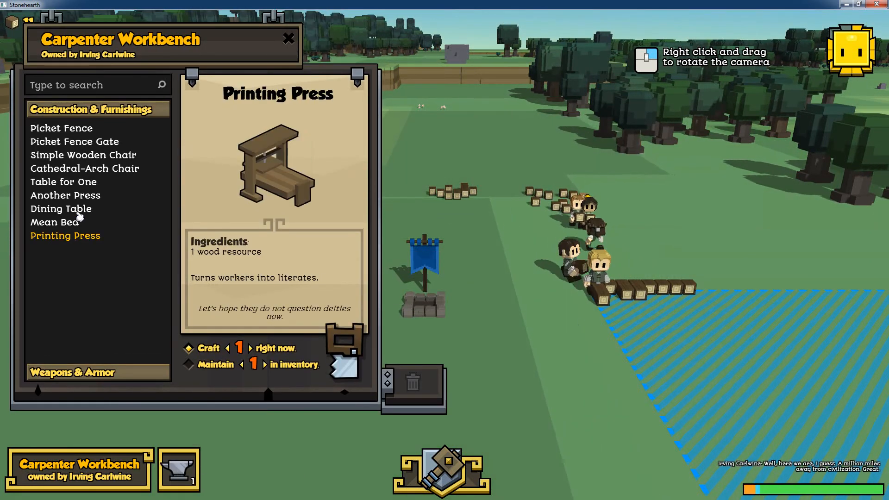
left_click(65, 195)
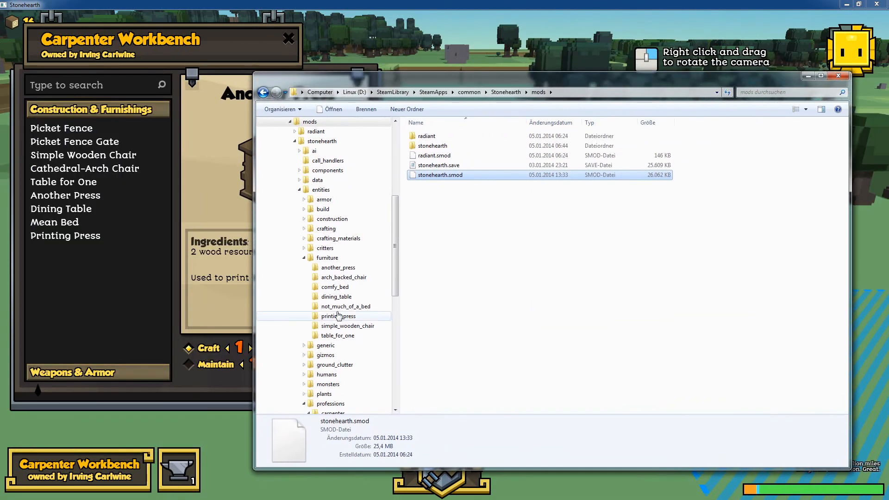
Step: Open another_press_recipe.json from the carpenter recipes folder and compare the Printing Press recipe in game
scroll("down", 3)
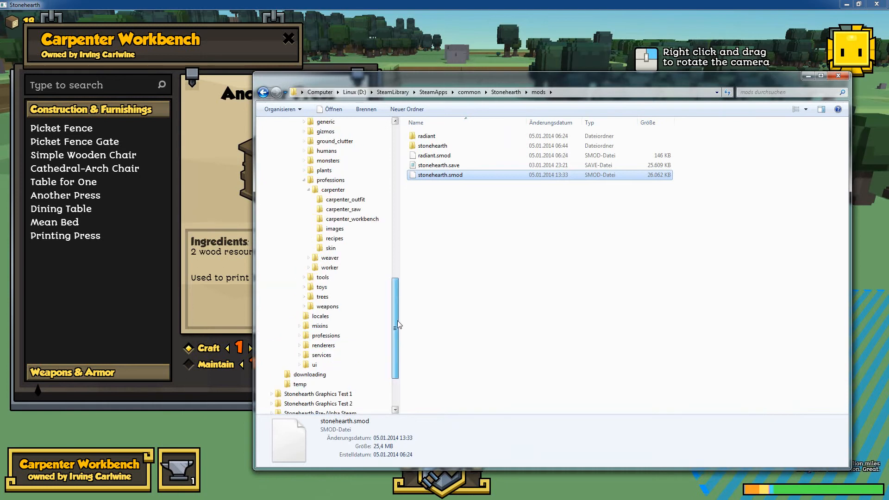
left_click(335, 315)
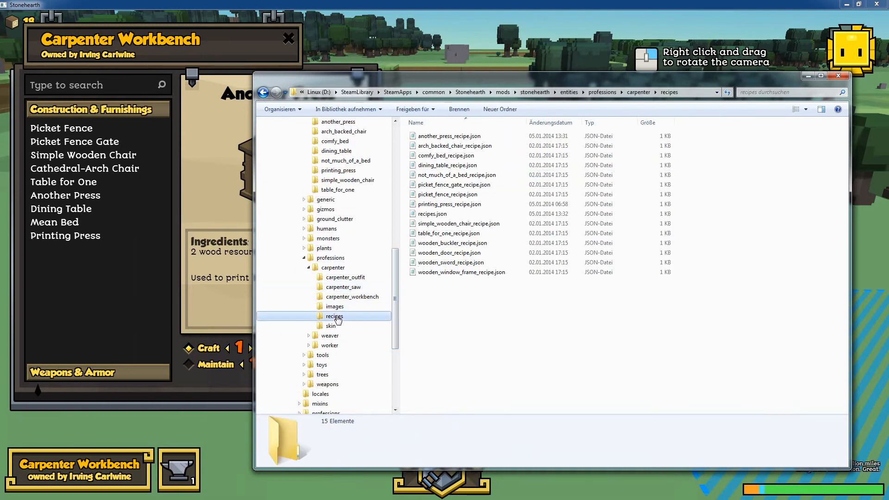
double_click(449, 135)
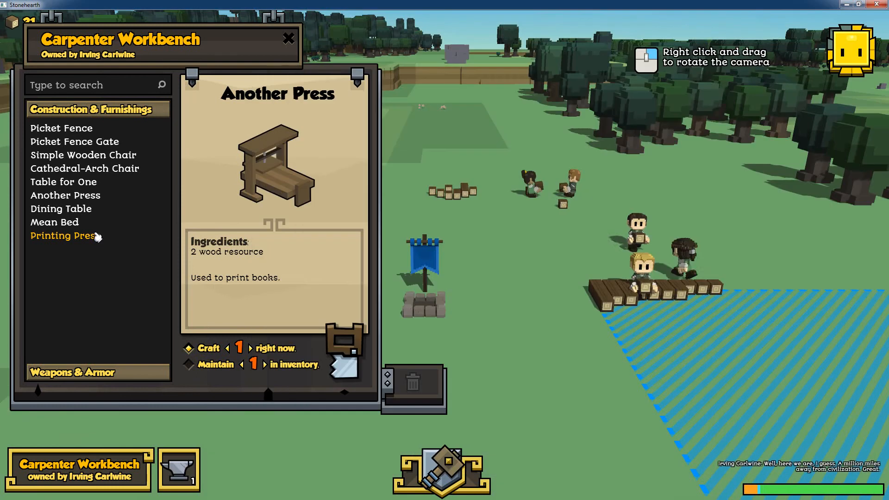
left_click(65, 235)
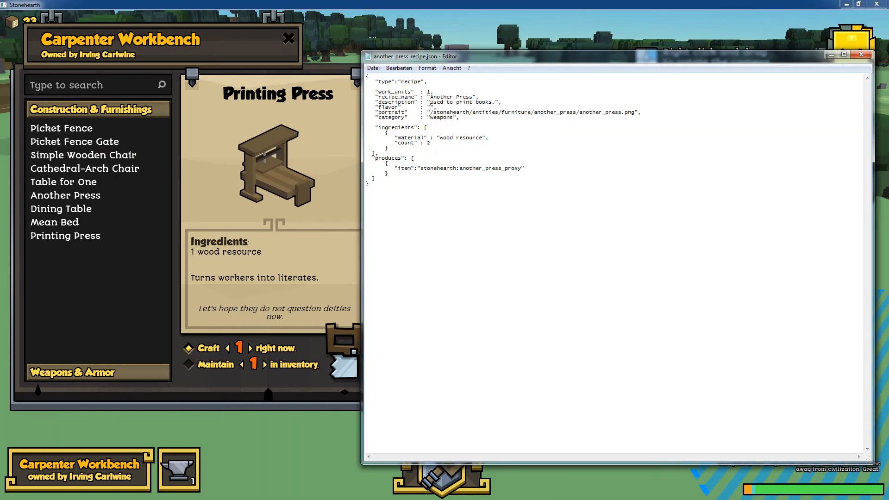
mouse_move(329, 310)
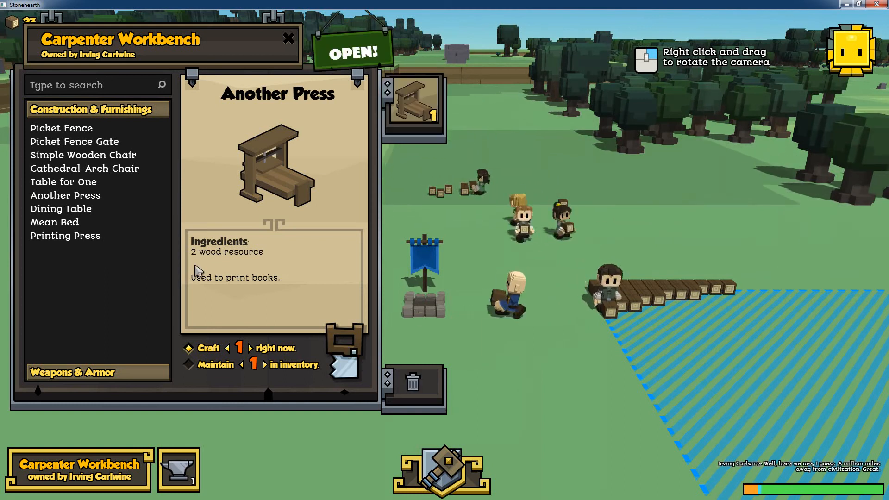
Step: Craft an Another Press at the workbench and place the finished press on the ground
left_click(288, 39)
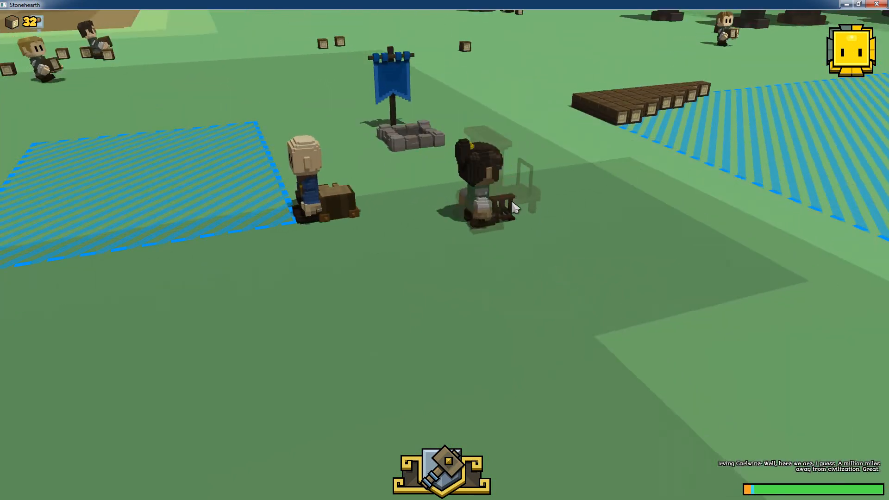
left_click(496, 176)
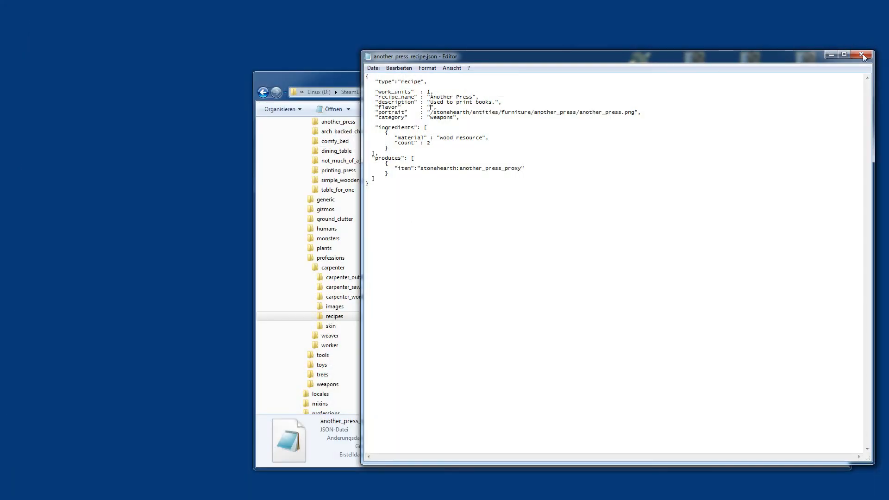
Step: Close the recipe file and open the stonehearth mod's entities\furniture folder
left_click(862, 56)
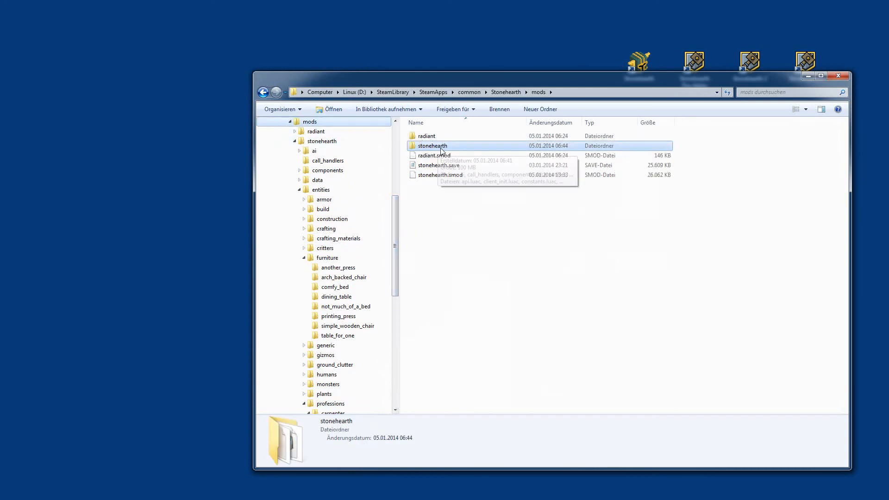
left_click(440, 175)
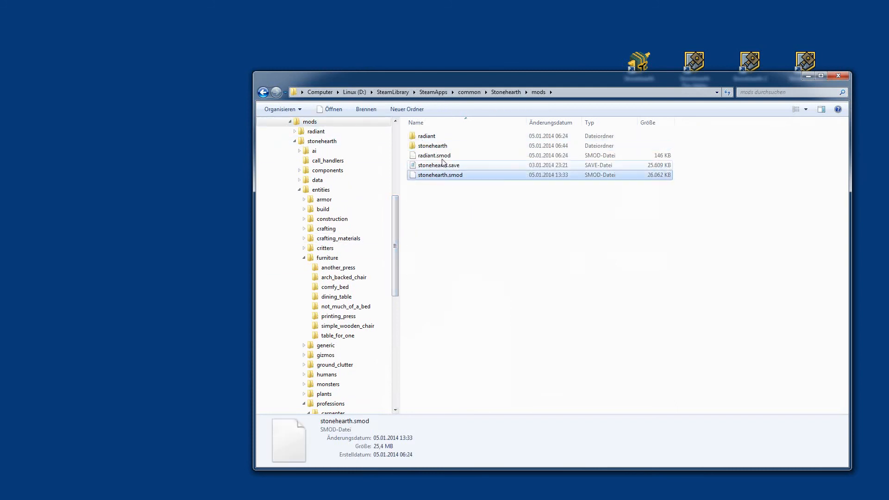
double_click(433, 145)
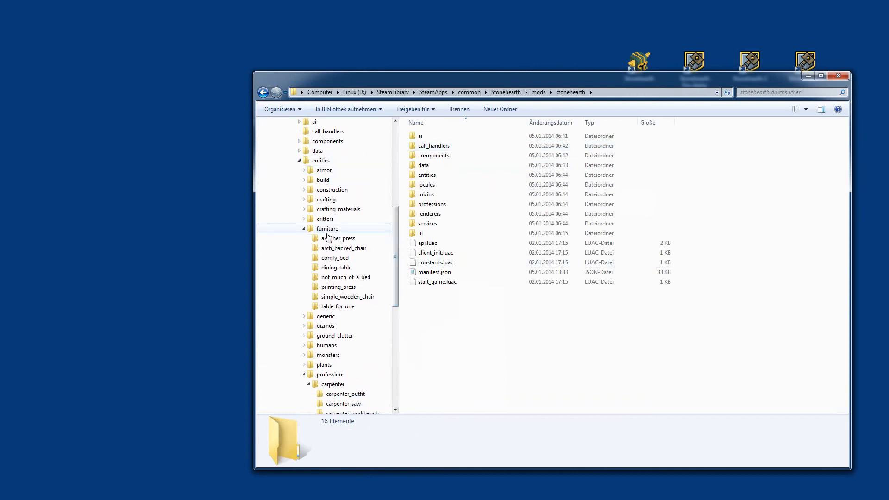
left_click(327, 229)
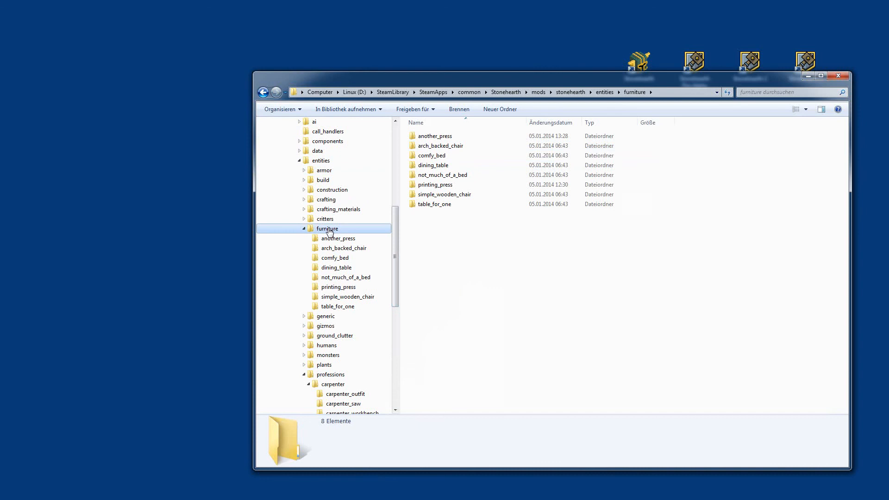
left_click(343, 248)
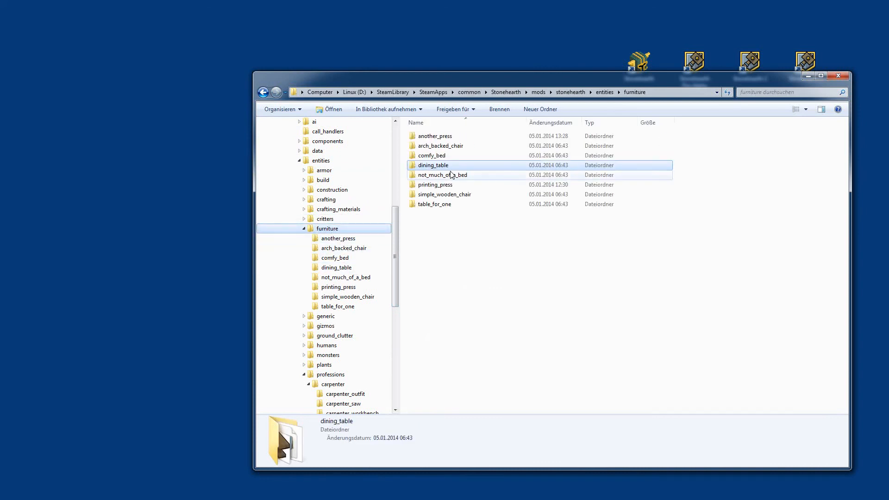
Step: Review the another_press folder's portrait and proxy model files, then go to the carpenter recipes folder
left_click(441, 145)
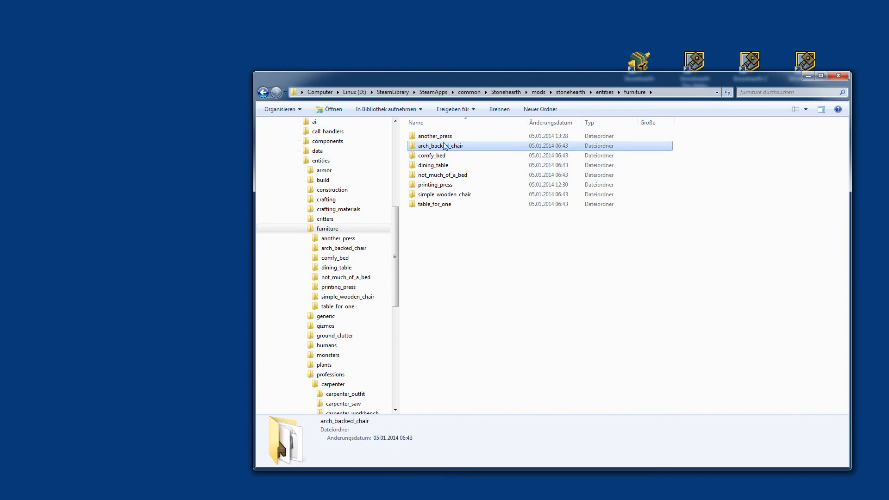
left_click(435, 135)
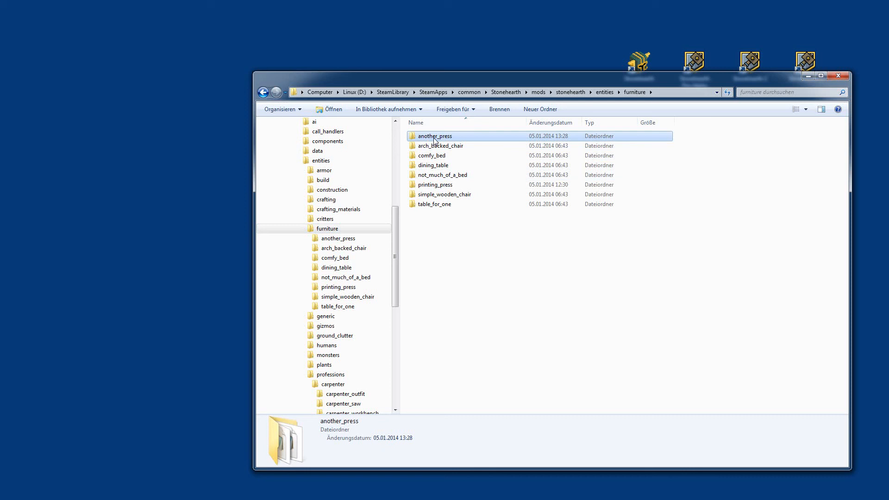
double_click(435, 135)
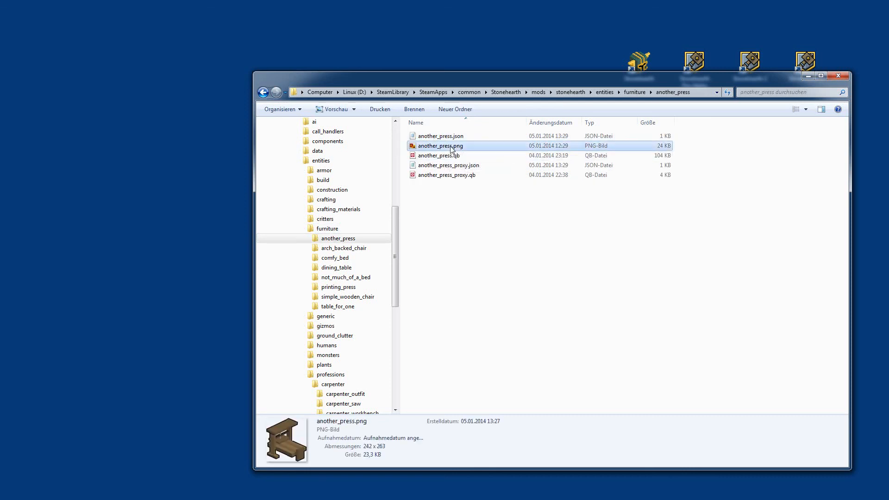
left_click(447, 175)
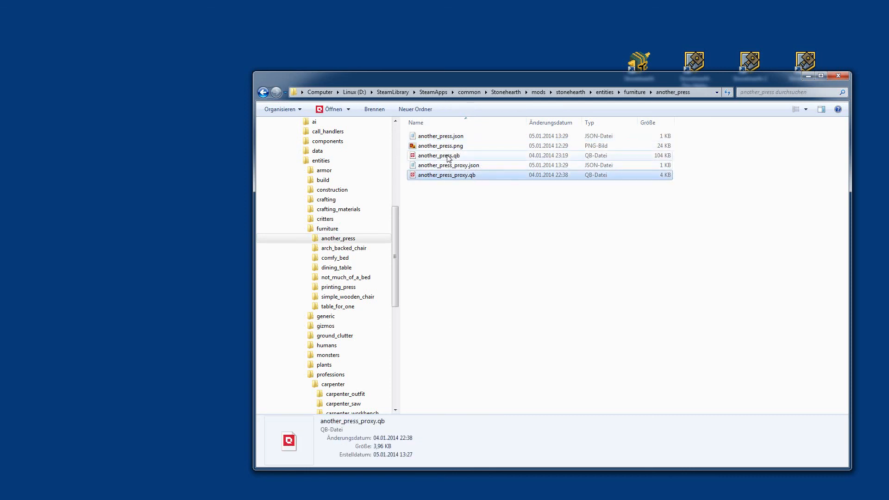
left_click(447, 175)
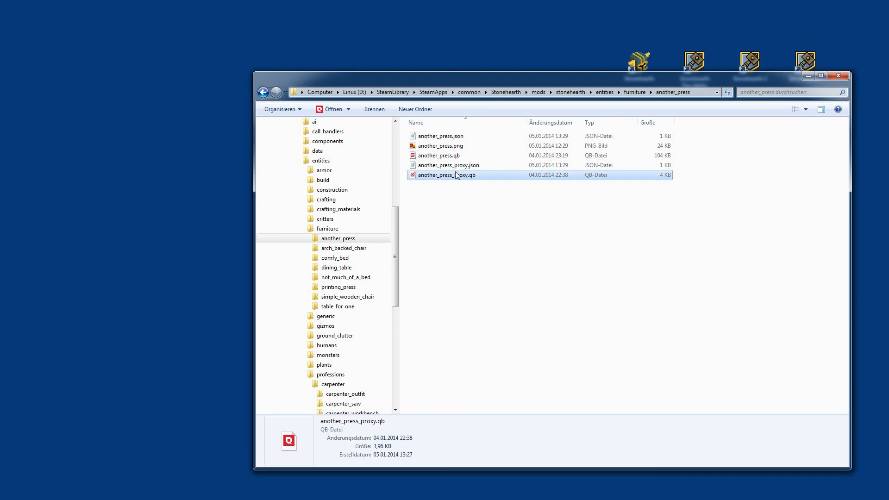
scroll("down", 3)
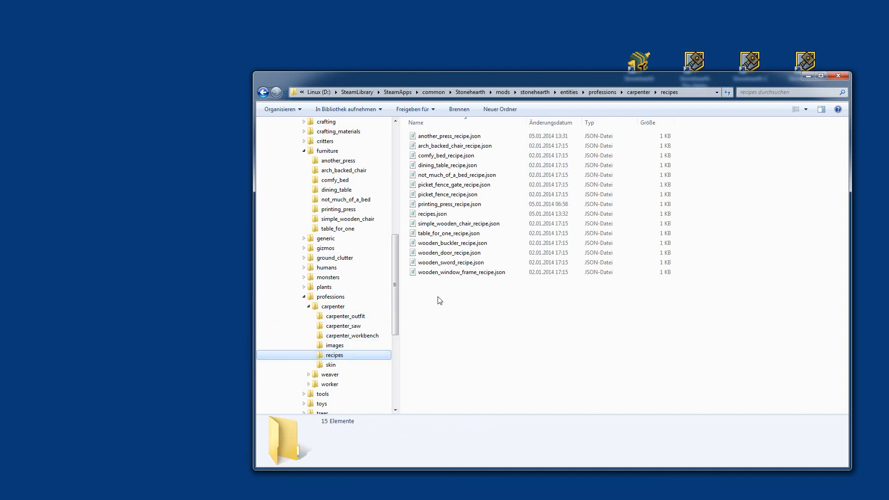
Step: Review another_press_recipe.json in Notepad, close it, and return to the stonehearth mod folder
double_click(433, 214)
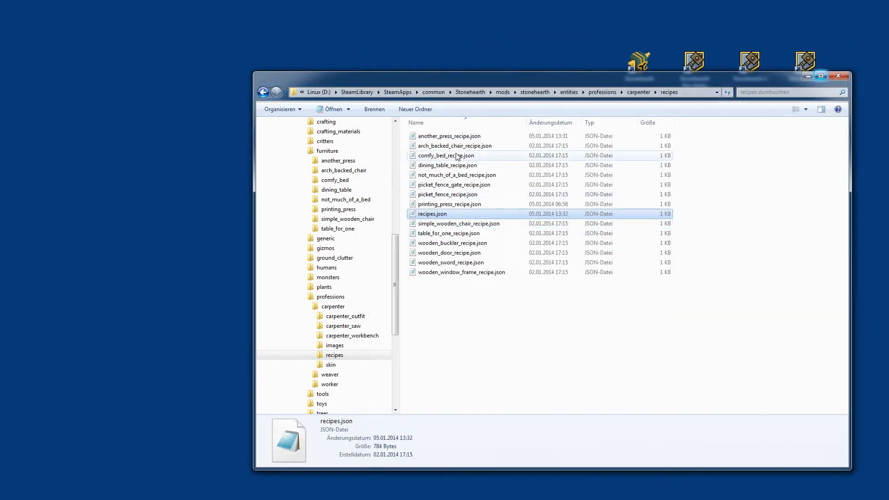
left_click(449, 135)
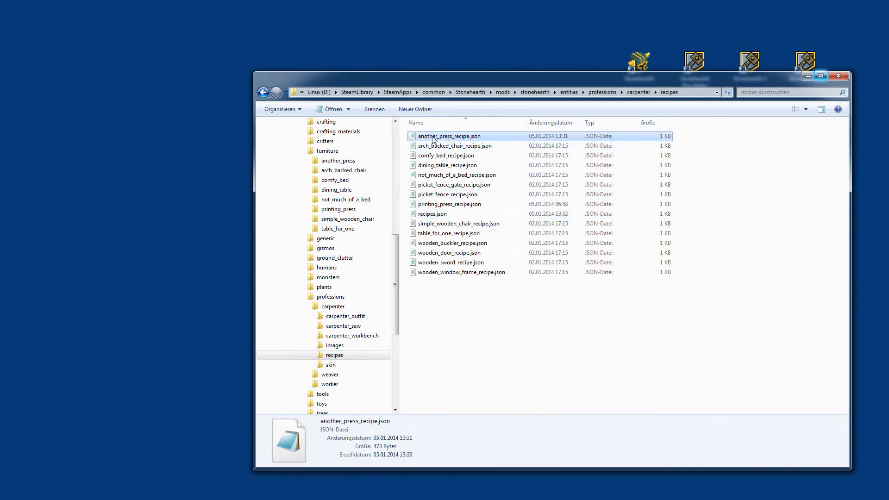
double_click(449, 135)
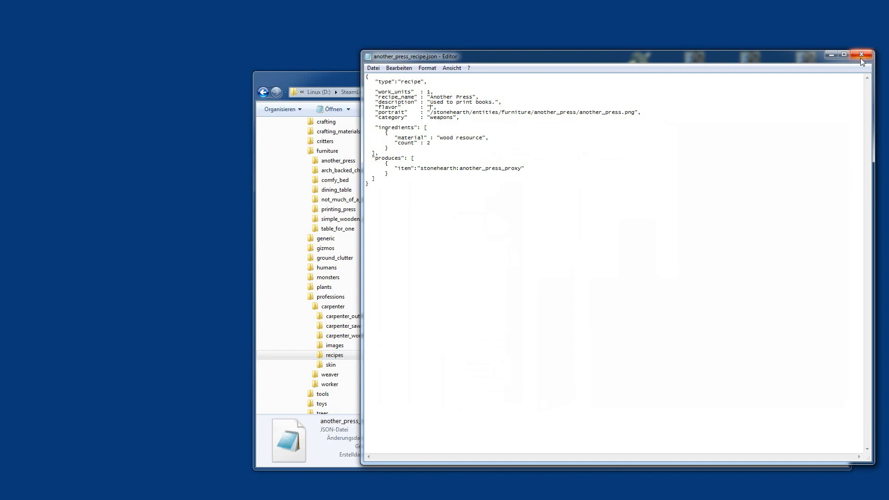
left_click(861, 55)
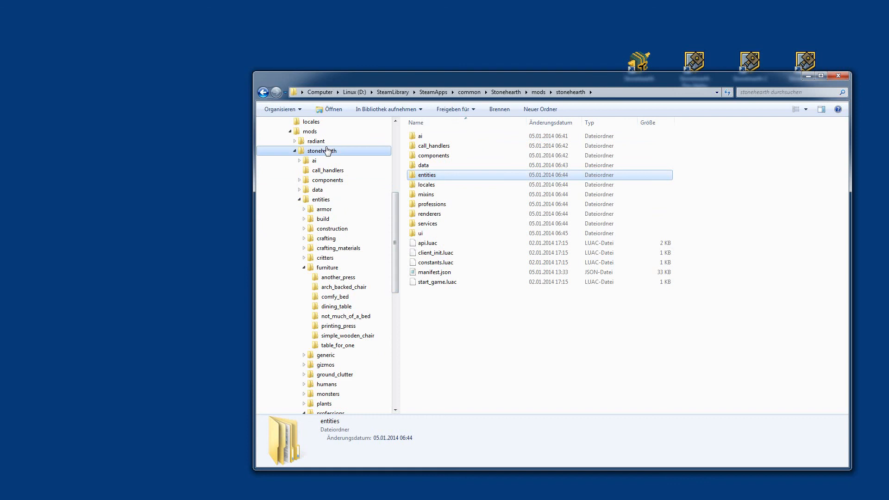
Step: Confirm manifest.json lists the another_press and another_press_proxy entries
double_click(434, 272)
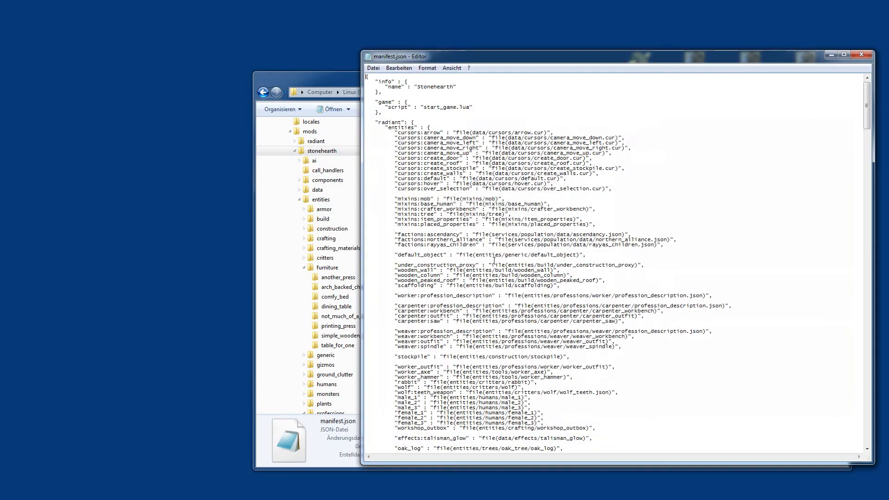
scroll("down", 3)
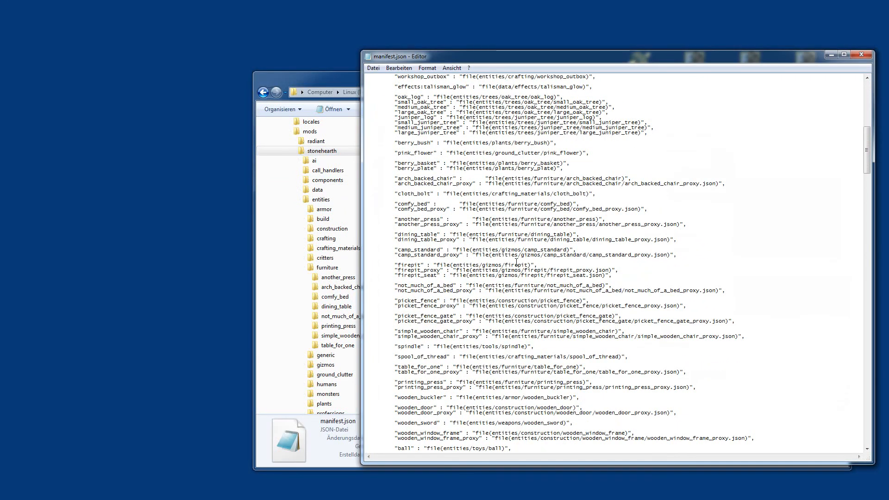
scroll("down", 3)
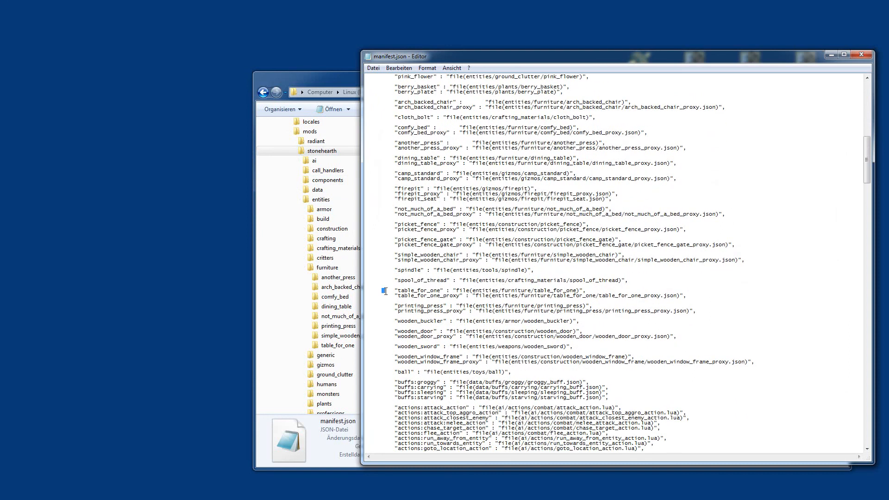
left_click_drag(388, 290, 686, 295)
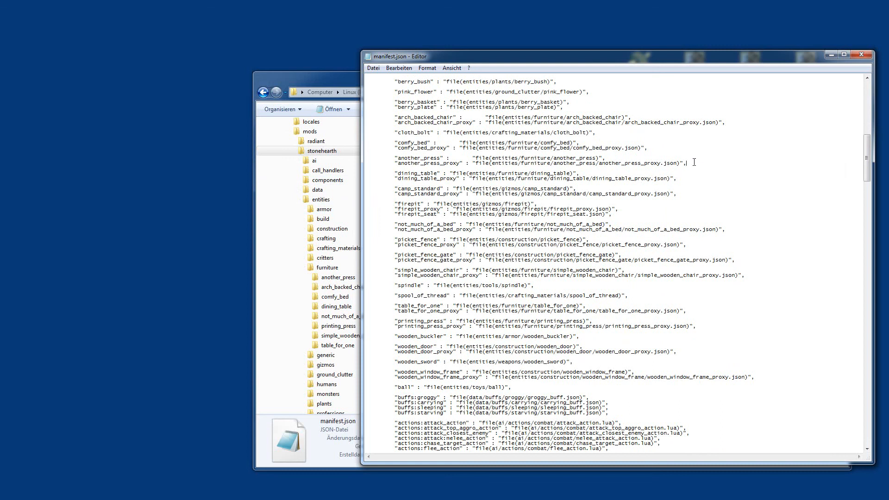
left_click_drag(394, 158, 684, 163)
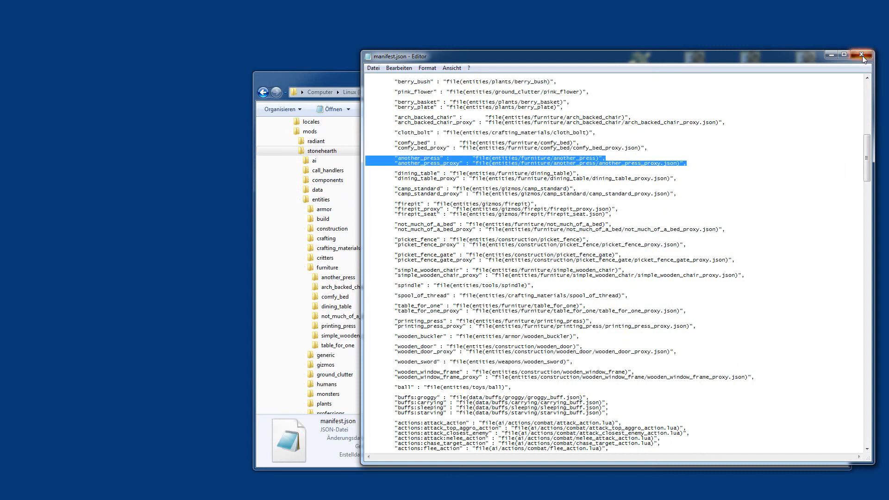
Step: Close manifest.json and go back to the mods\stonehearth folder
left_click(862, 56)
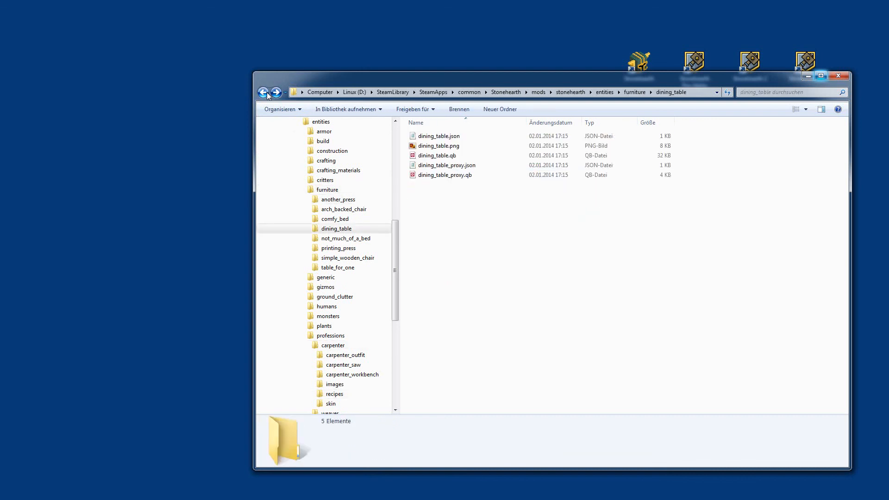
left_click(262, 92)
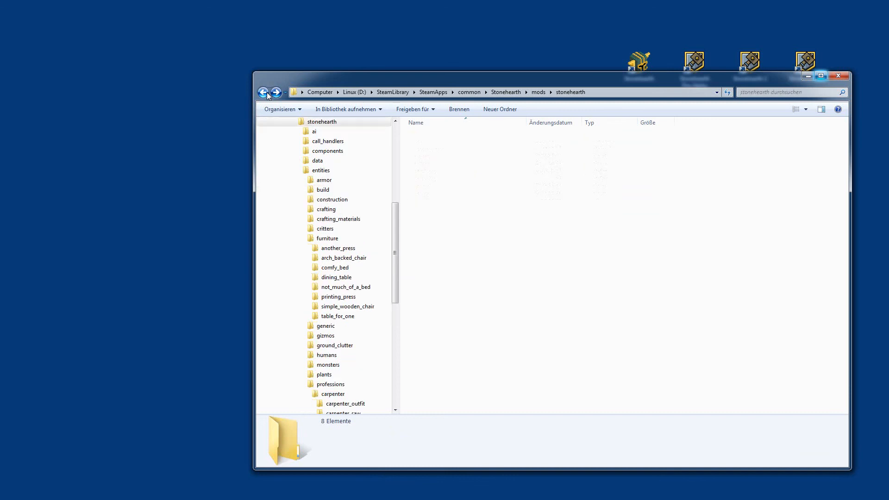